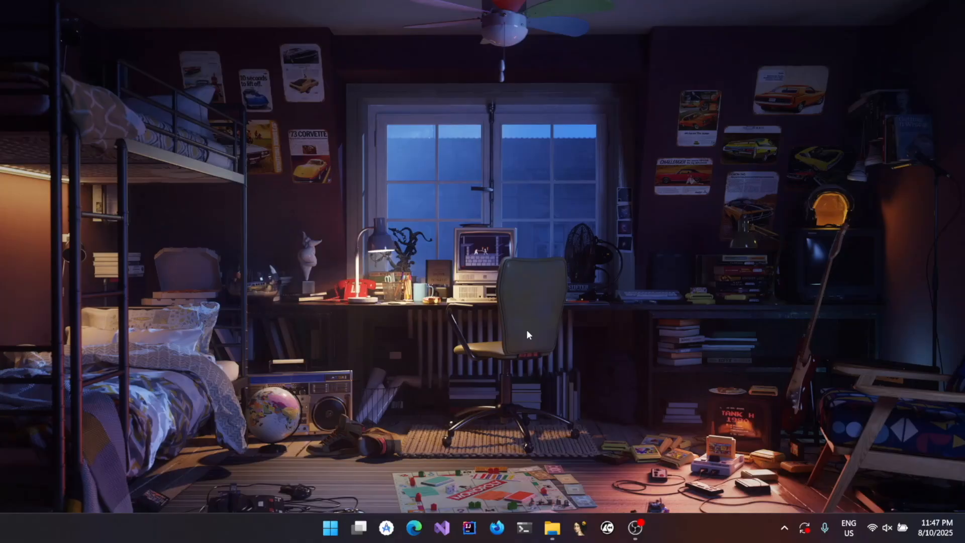
Launch CrackMe9, submit the serial key SOMETHING, and dismiss the 'Sorry wrong key' error.
left_click(551, 528)
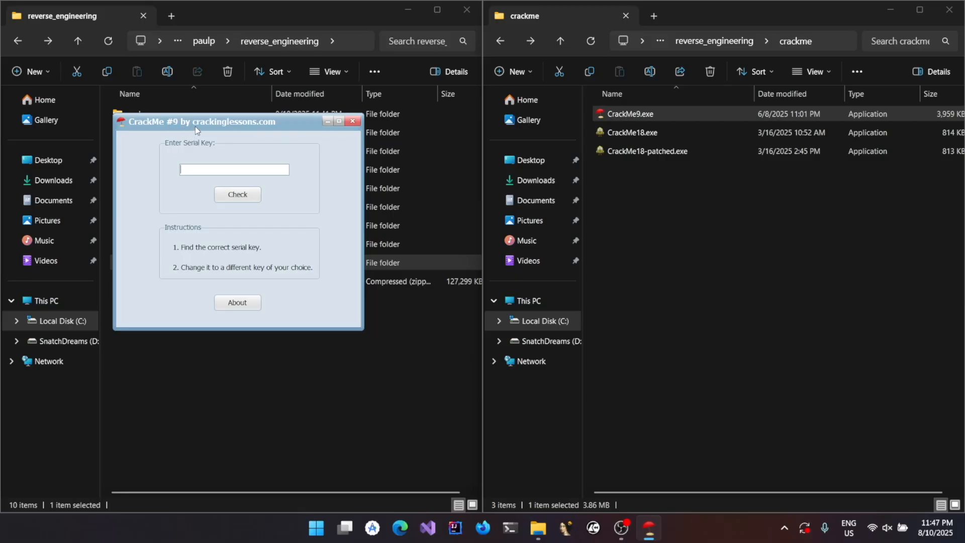
type("SOE")
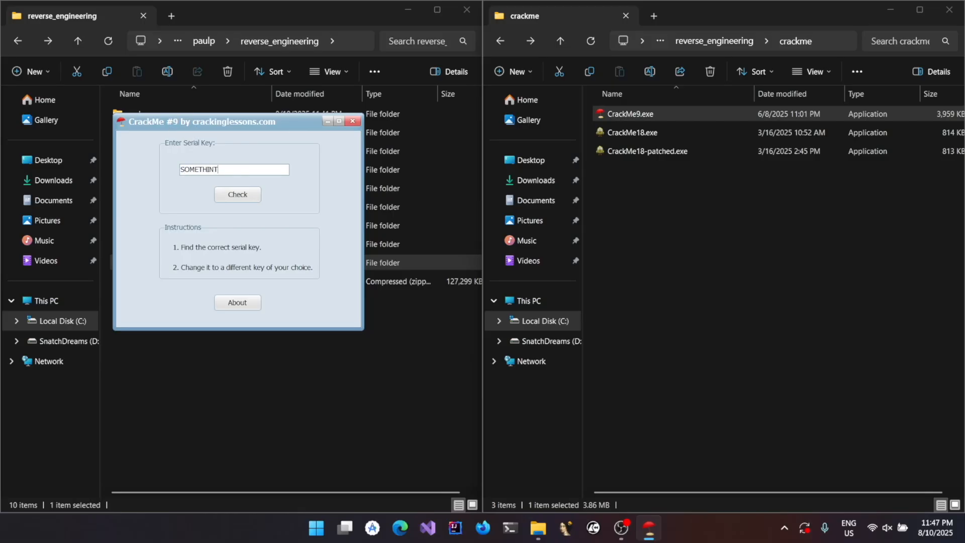
left_click(237, 195)
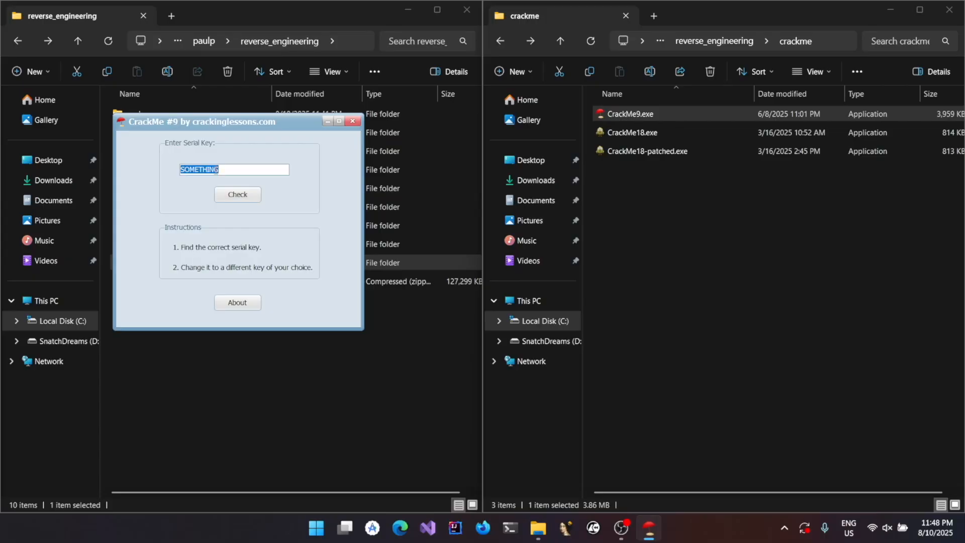
left_click(237, 194)
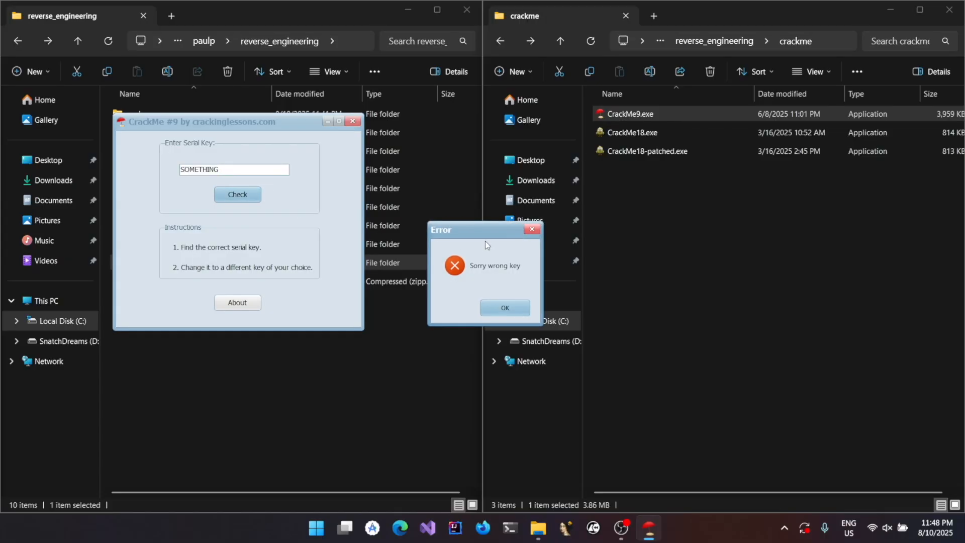
left_click(505, 307)
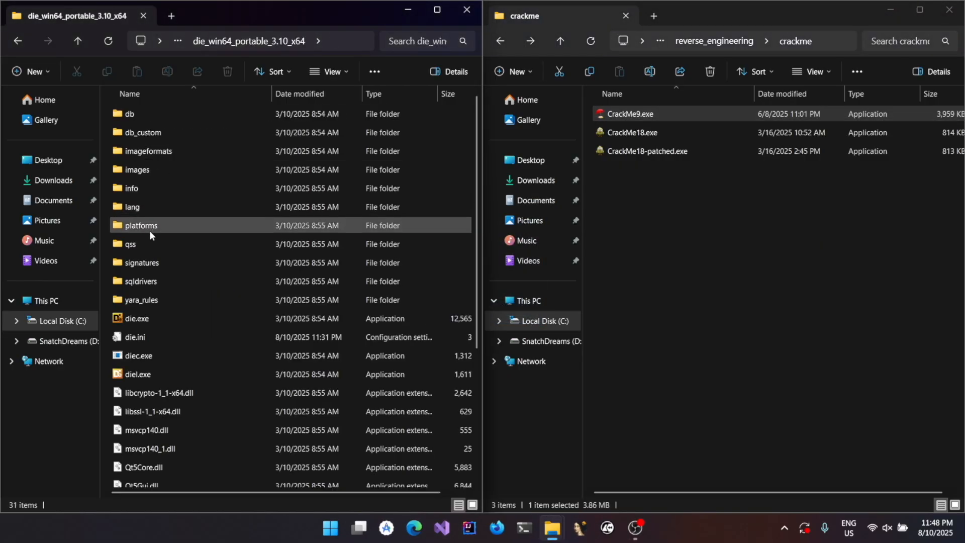
mouse_move(136, 319)
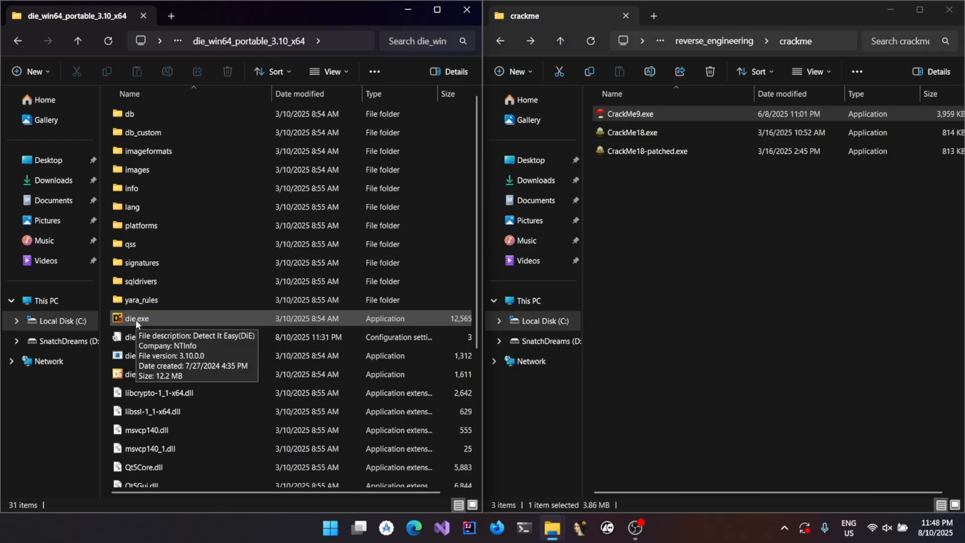
Launch Detect It Easy and scan CrackMe9.exe to see its compiler and bitness.
double_click(135, 318)
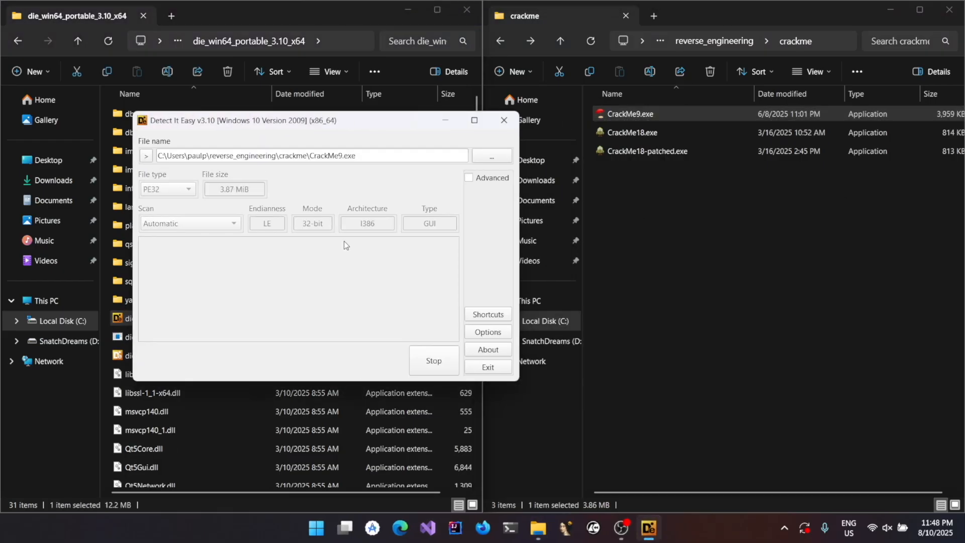
left_click(433, 360)
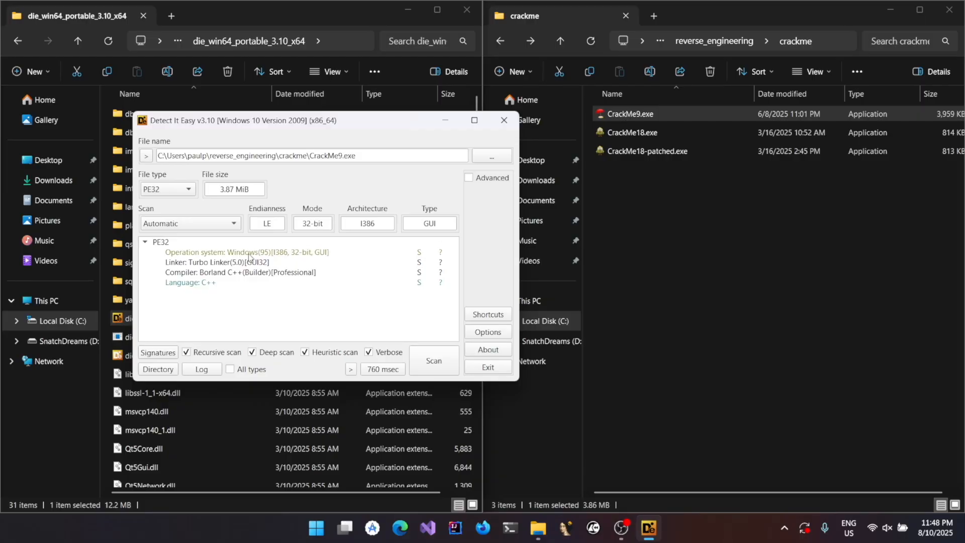
mouse_move(263, 263)
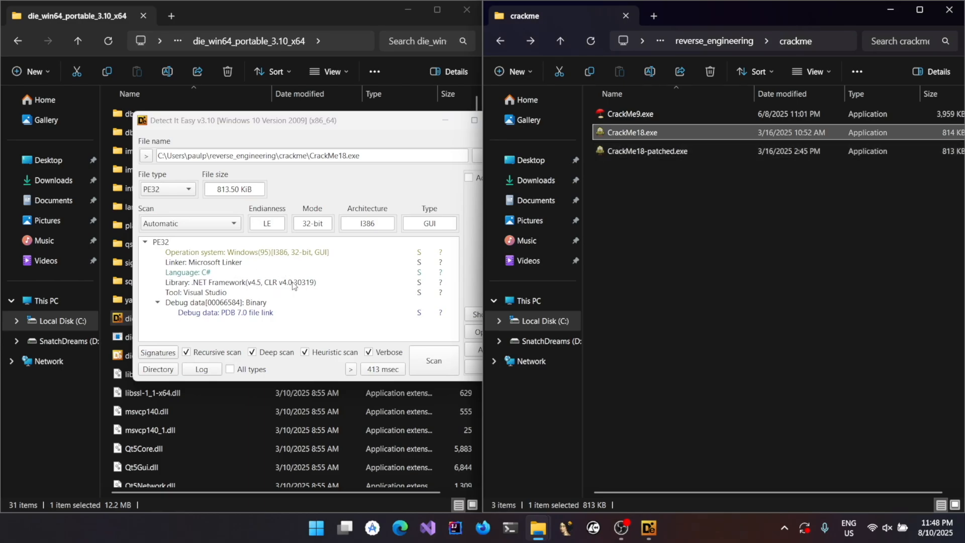
mouse_move(275, 287)
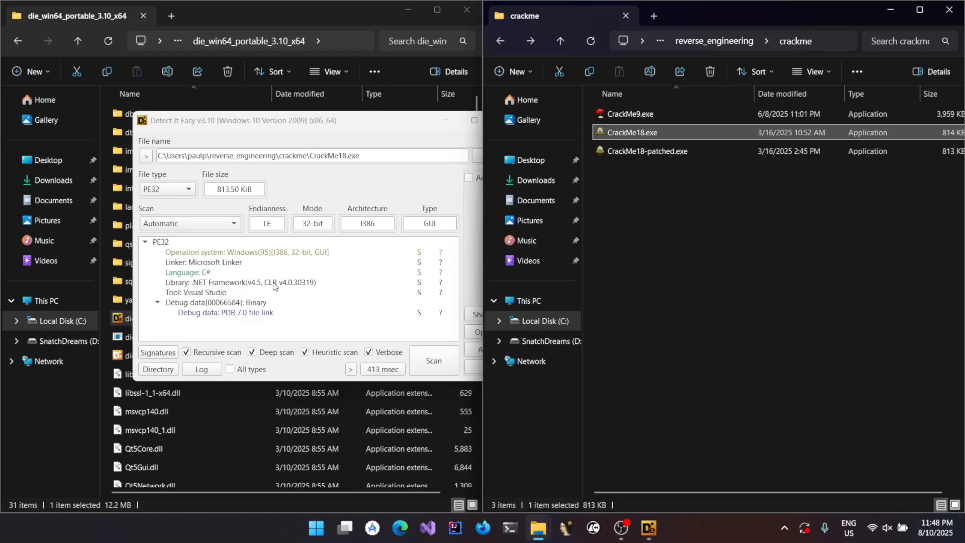
mouse_move(562, 148)
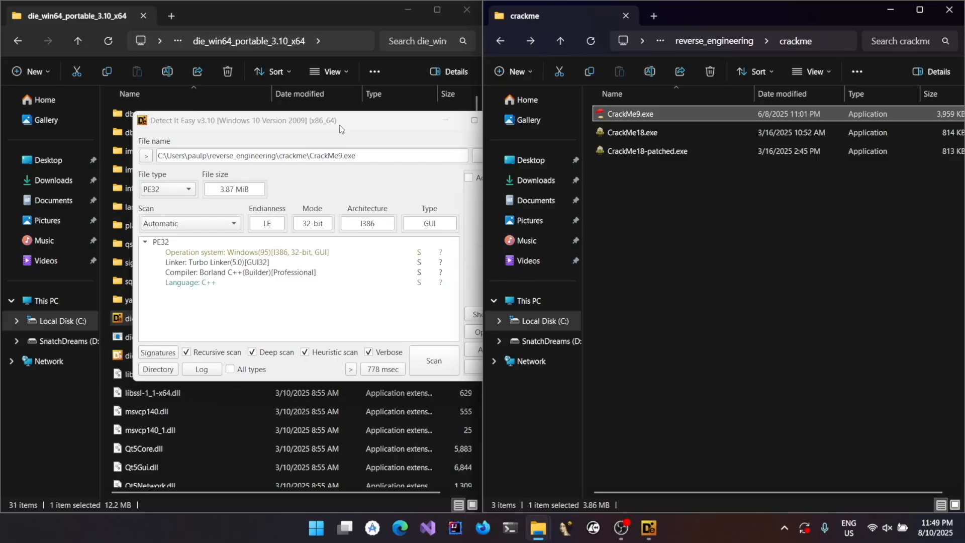
mouse_move(191, 17)
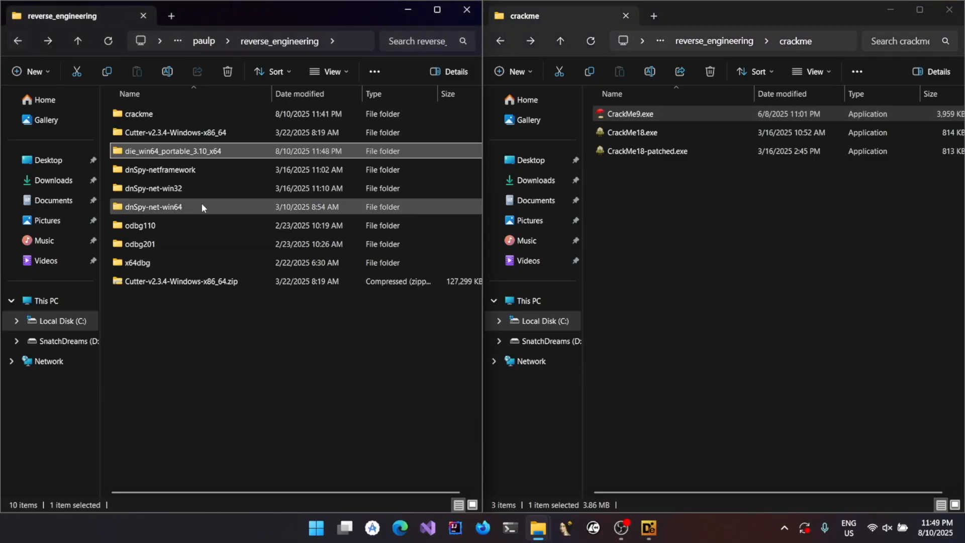
Browse into the x64dbg, release, then x32 folders.
double_click(137, 263)
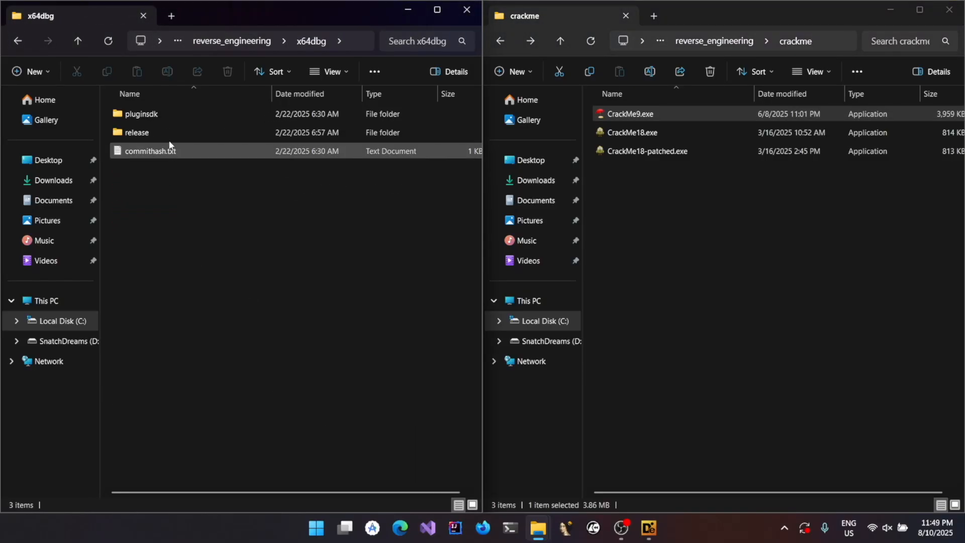
double_click(137, 133)
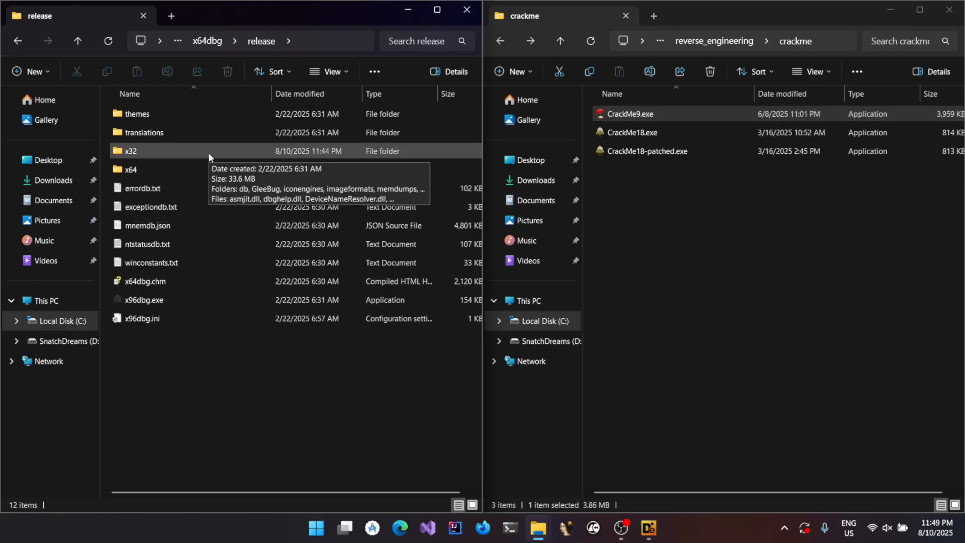
double_click(131, 150)
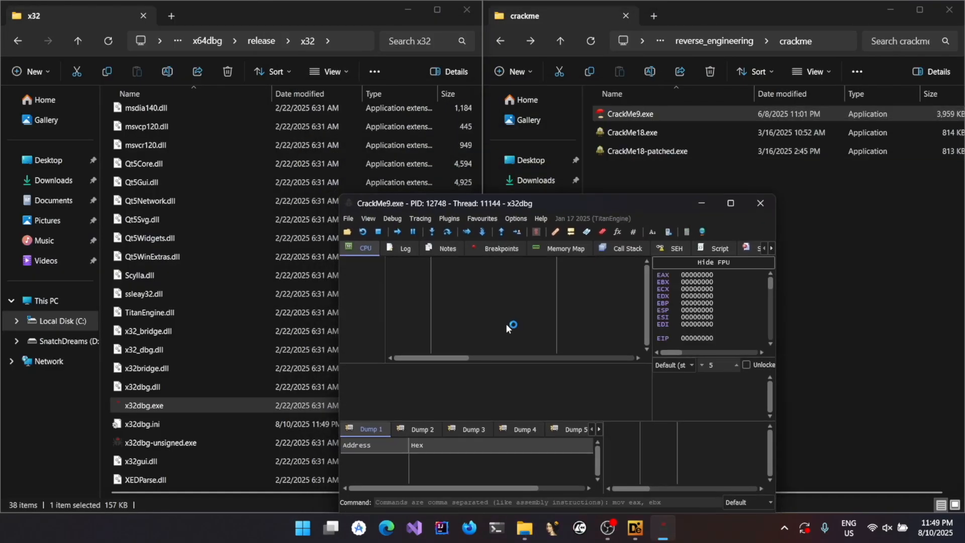
Maximize x32dbg, run CrackMe9, submit ENTER SOMETHING, and dismiss the wrong-key error.
left_click(730, 203)
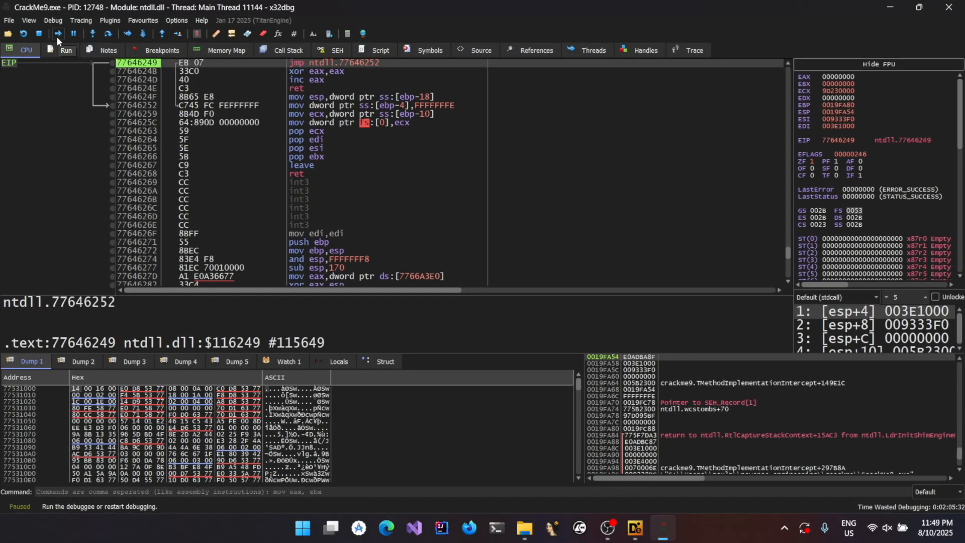
left_click(58, 34)
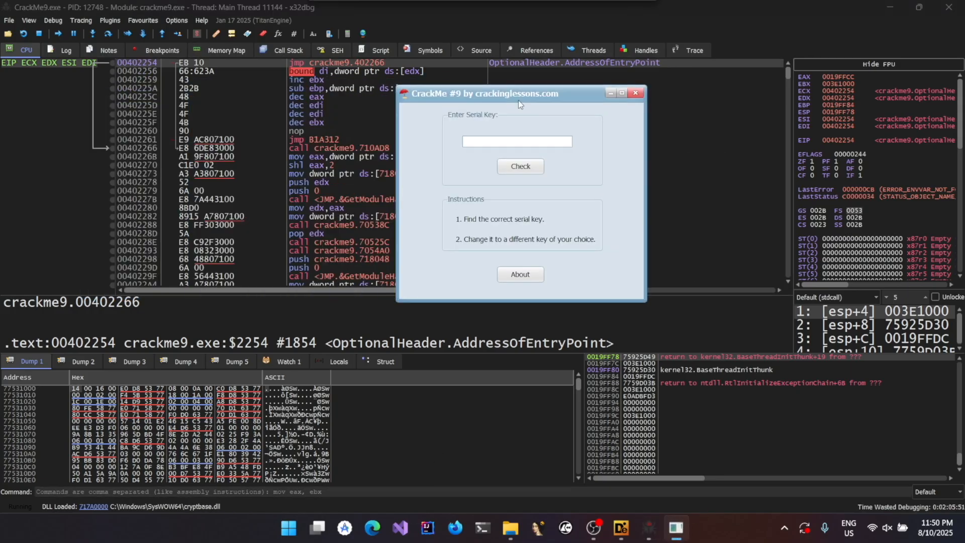
type("ENTER")
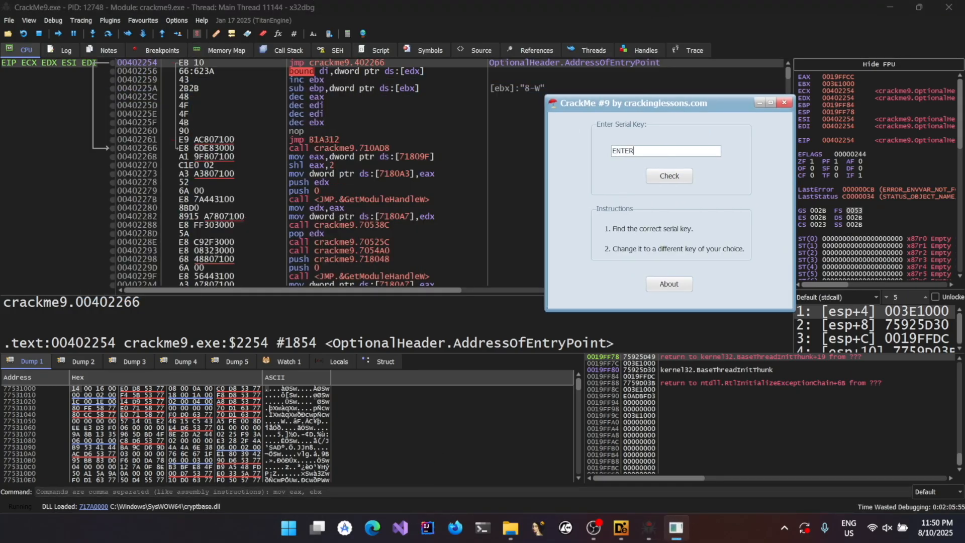
type("SOMETHING")
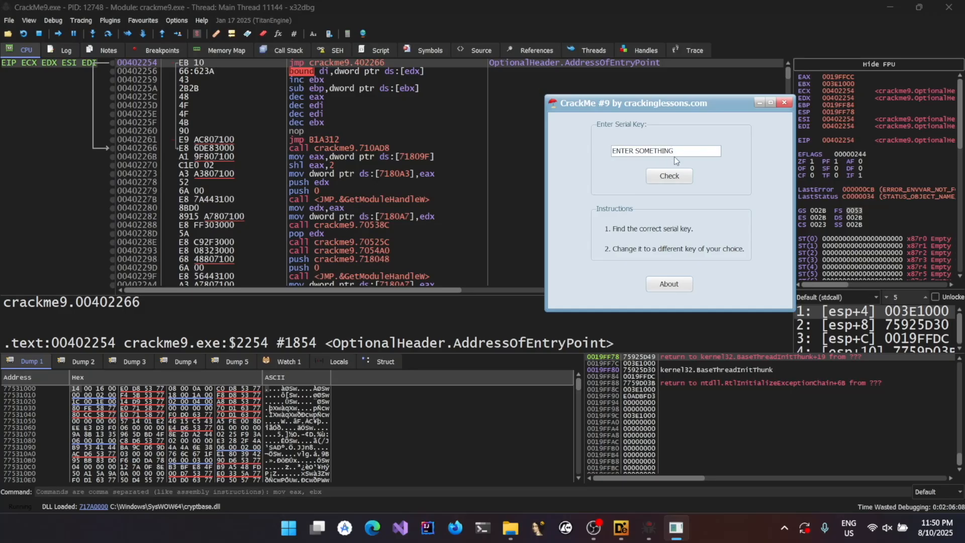
left_click(668, 175)
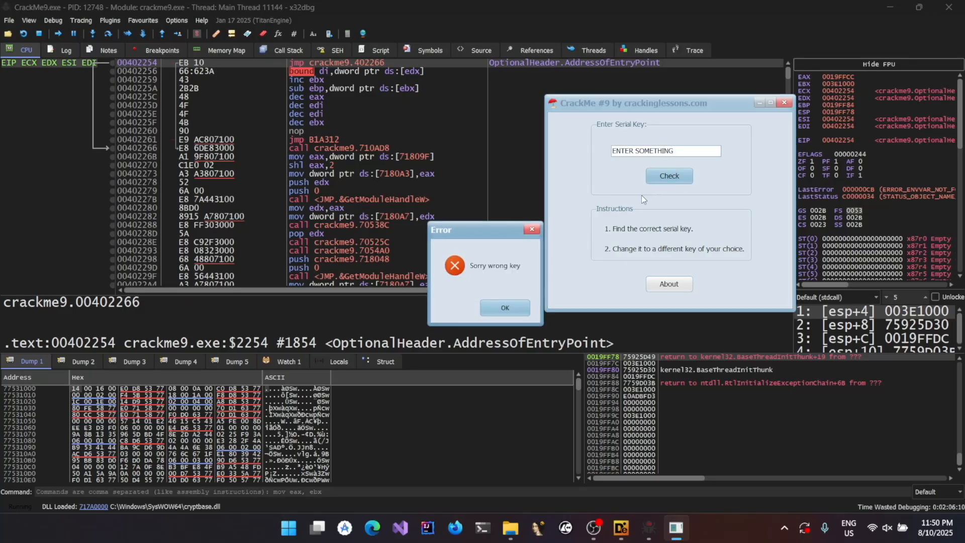
mouse_move(480, 272)
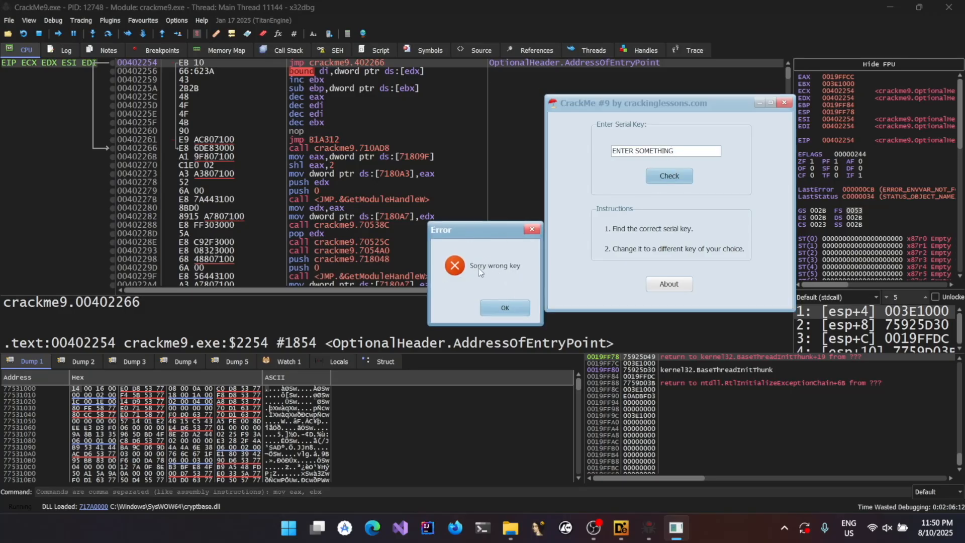
mouse_move(482, 239)
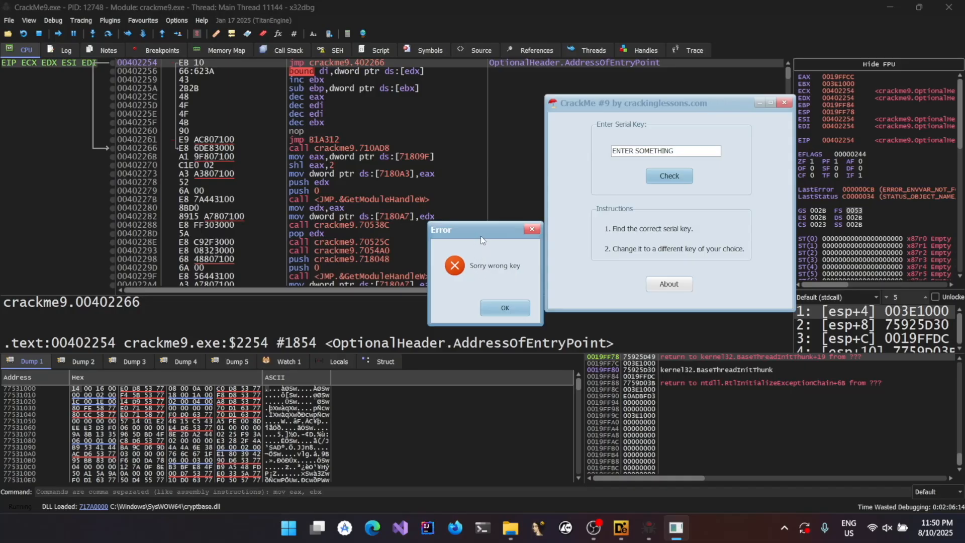
left_click(505, 308)
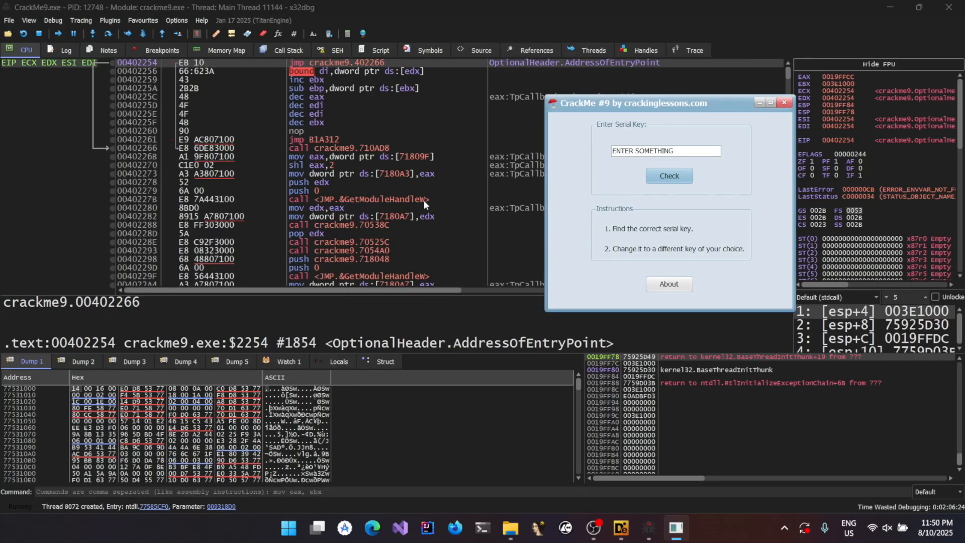
mouse_move(392, 194)
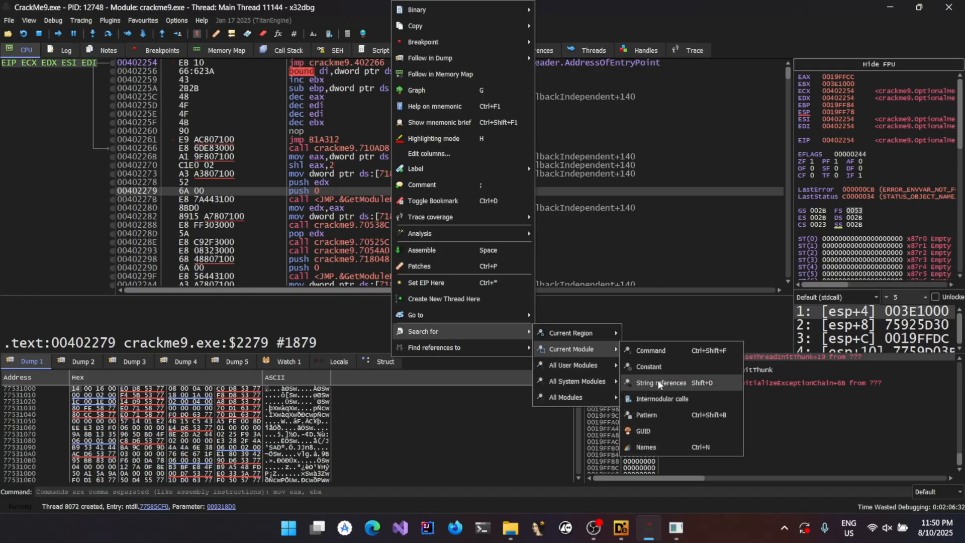
List the current module's string references and filter them on SORRY.
left_click(661, 382)
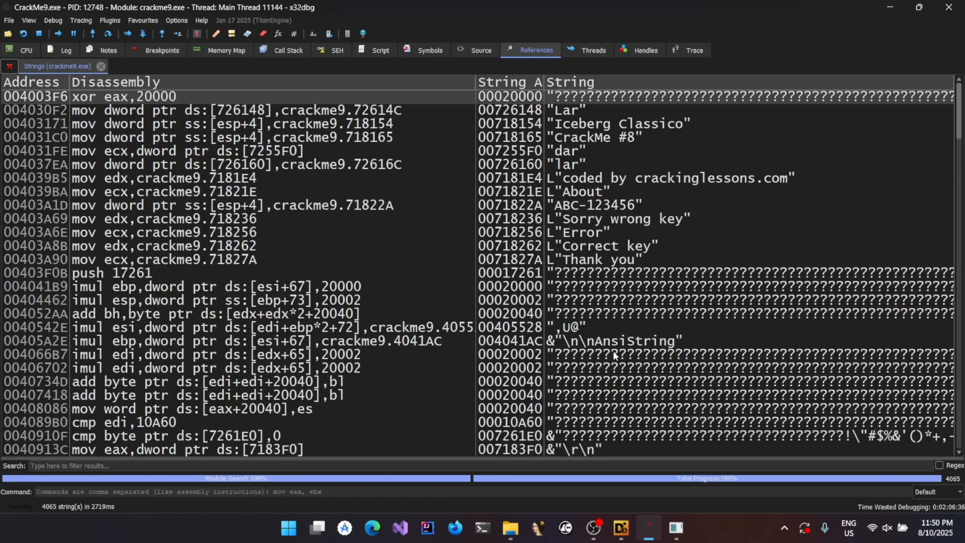
mouse_move(796, 206)
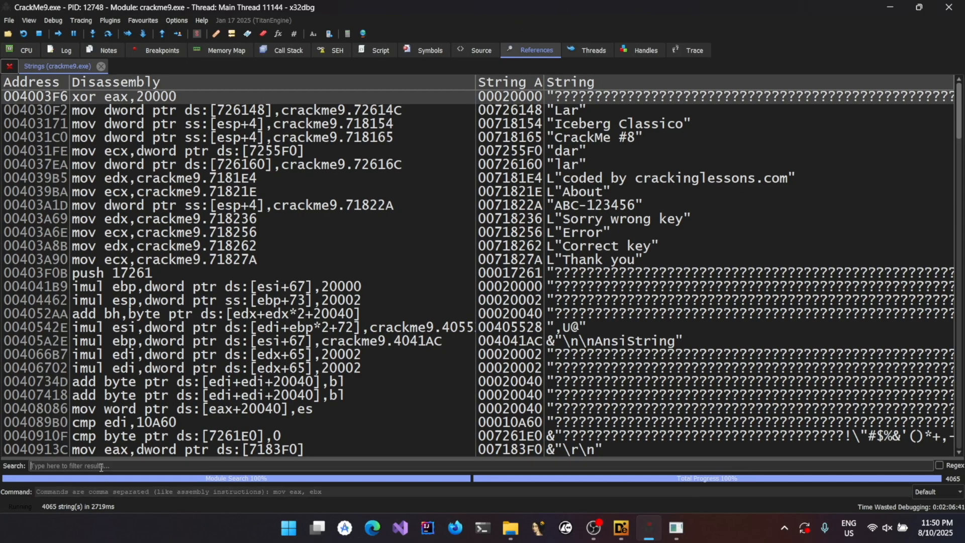
type("SORRY")
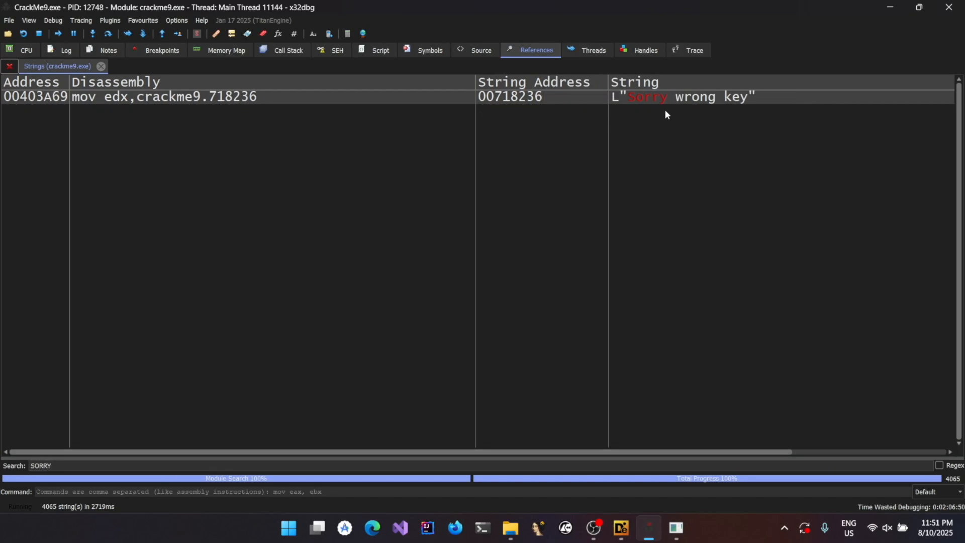
mouse_move(38, 118)
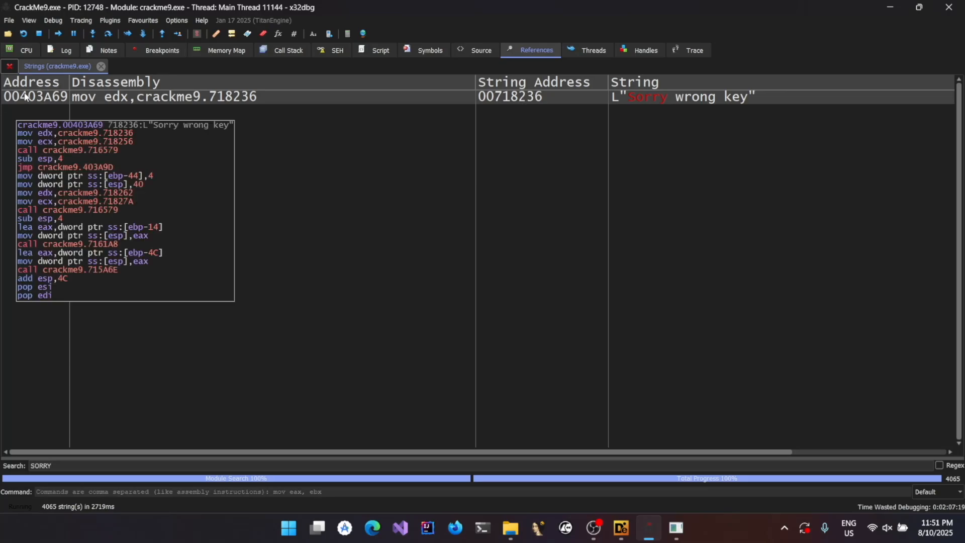
Go to the 'Sorry wrong key' code, inspect the je branch, and breakpoint the preceding check calls.
left_click(25, 50)
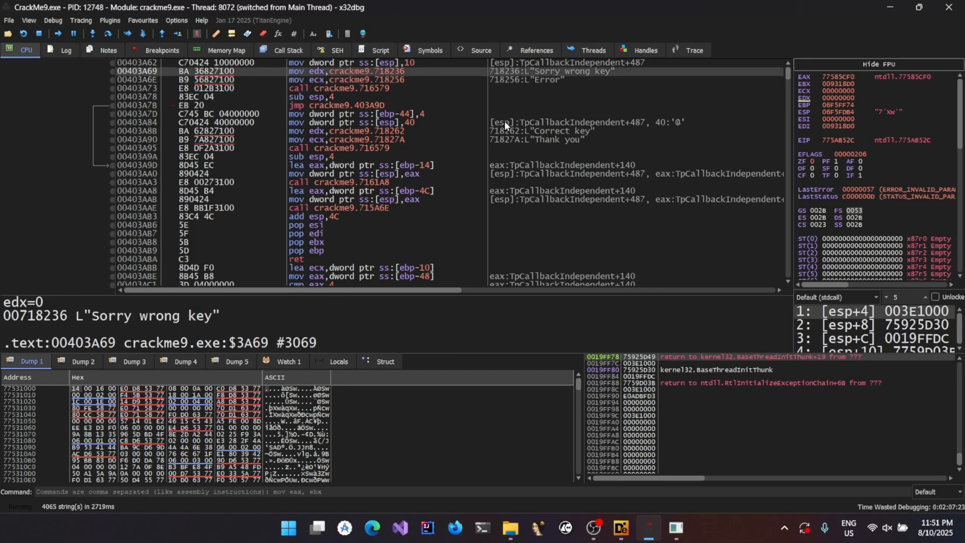
key("F8")
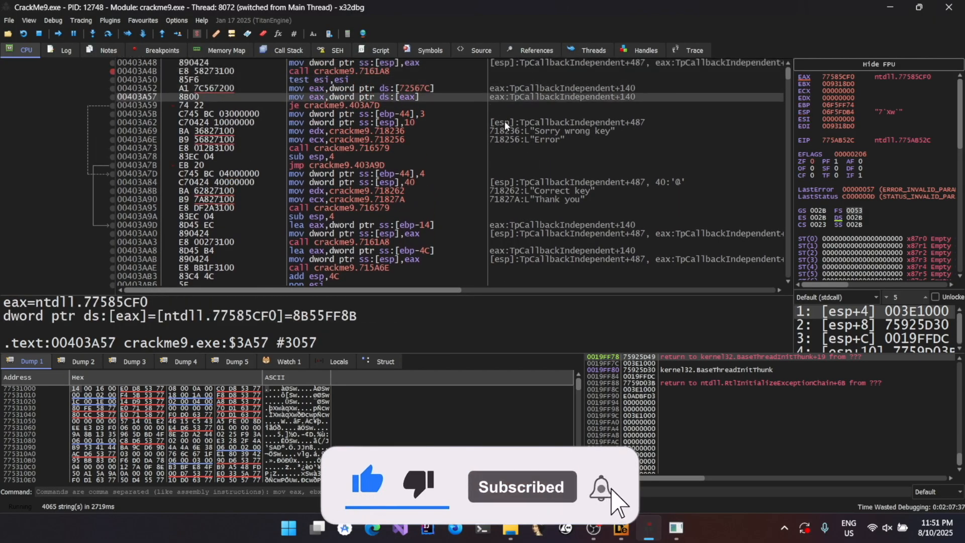
key("F8")
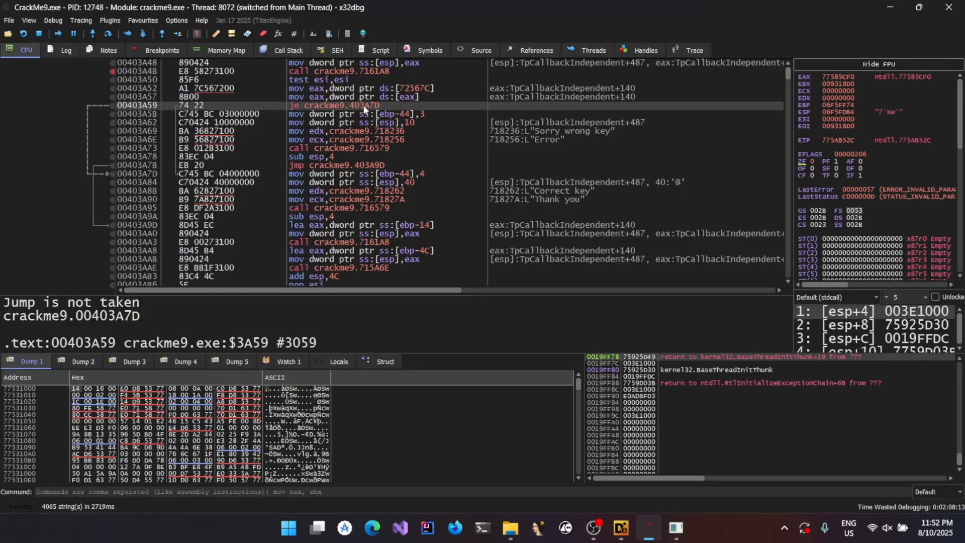
left_click(154, 173)
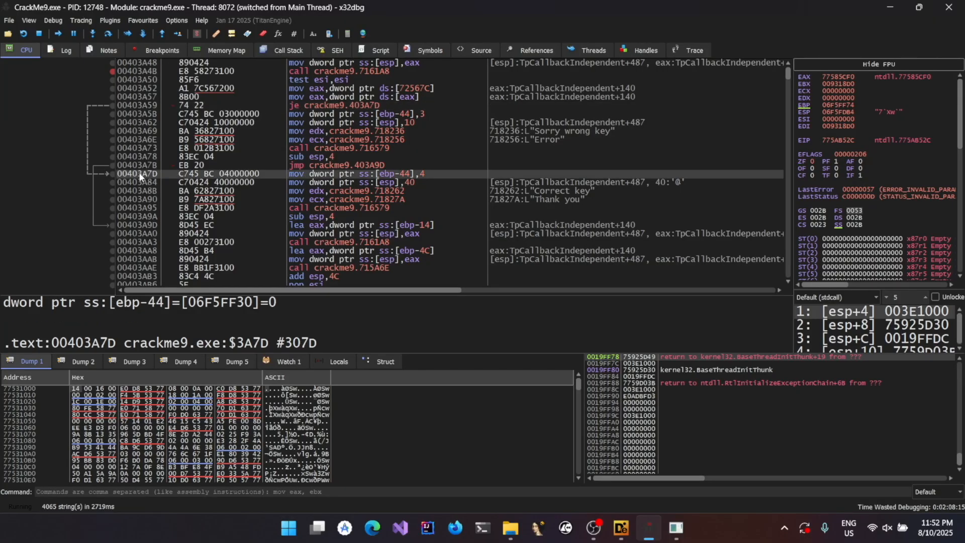
mouse_move(537, 198)
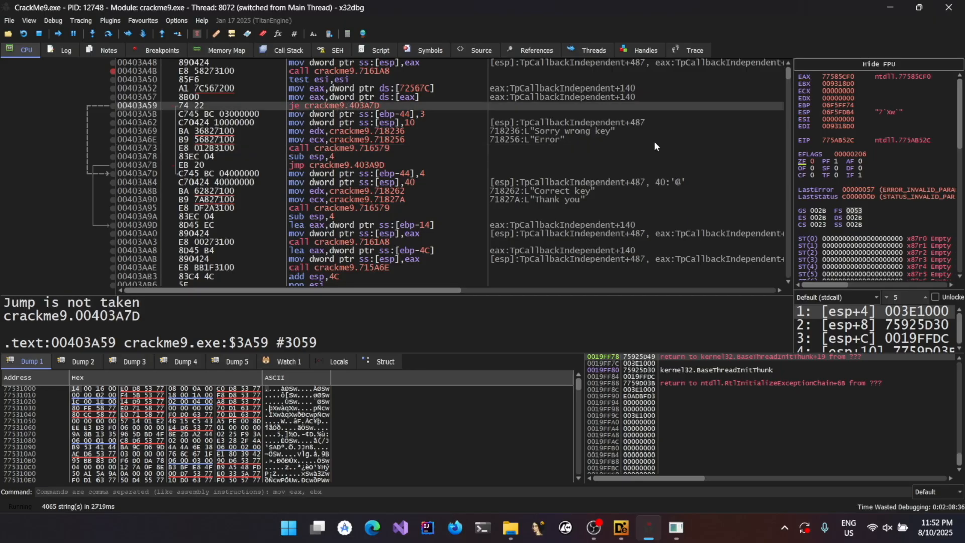
mouse_move(807, 161)
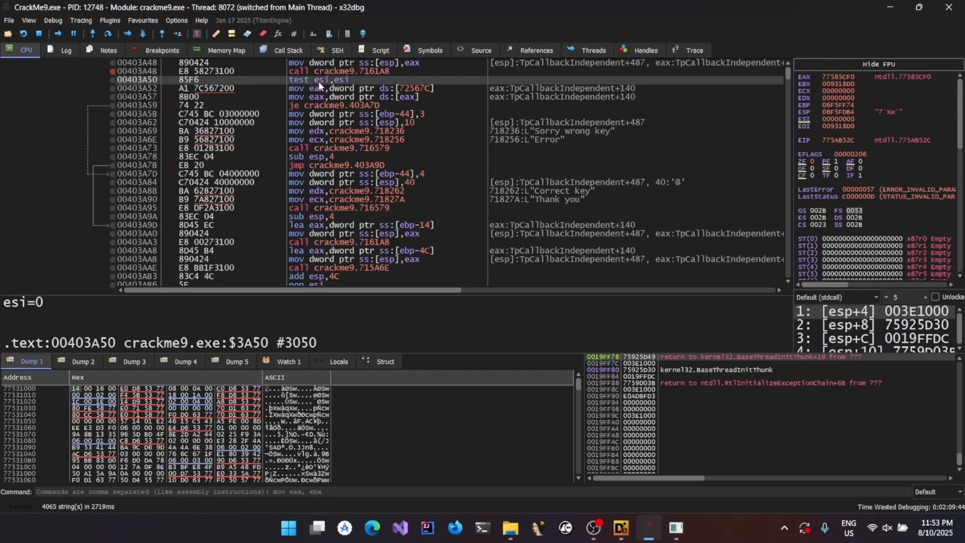
mouse_move(344, 86)
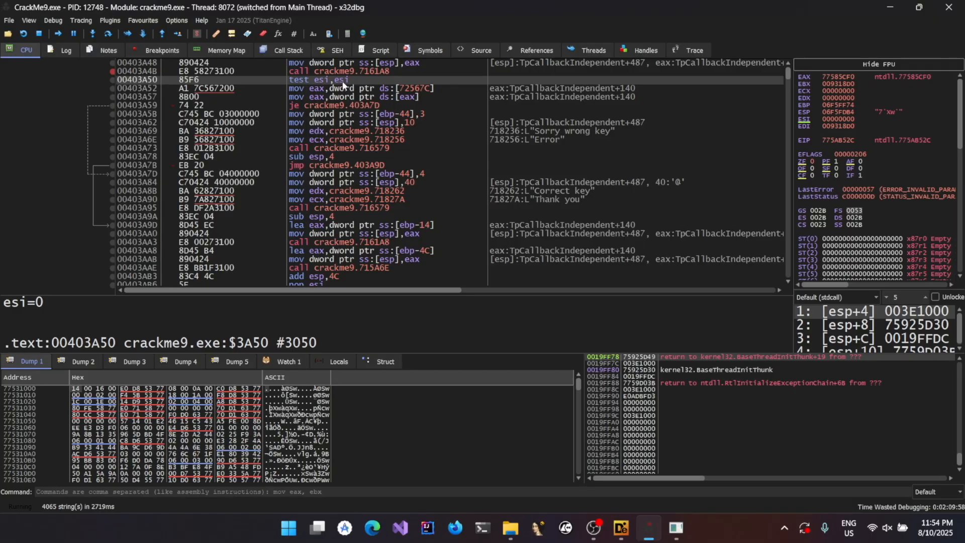
key("F8")
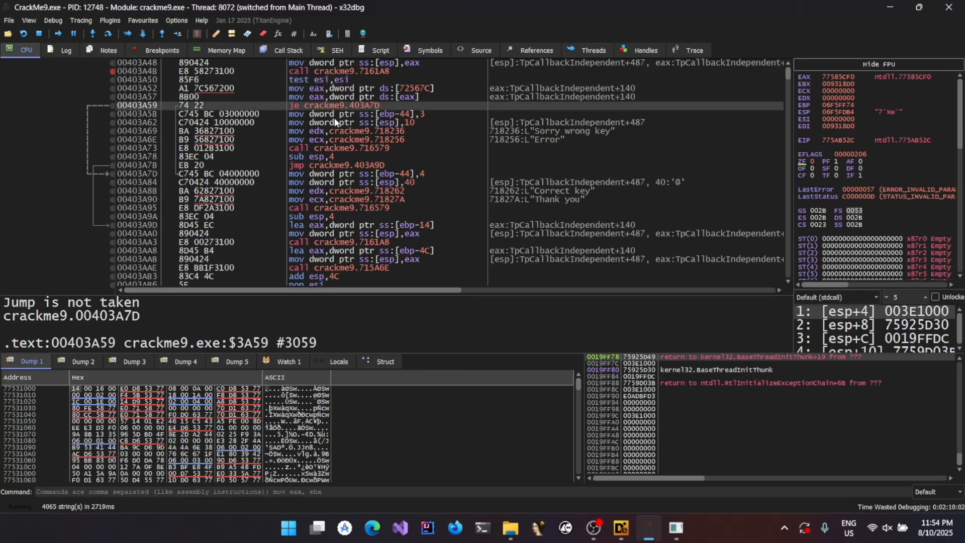
mouse_move(362, 113)
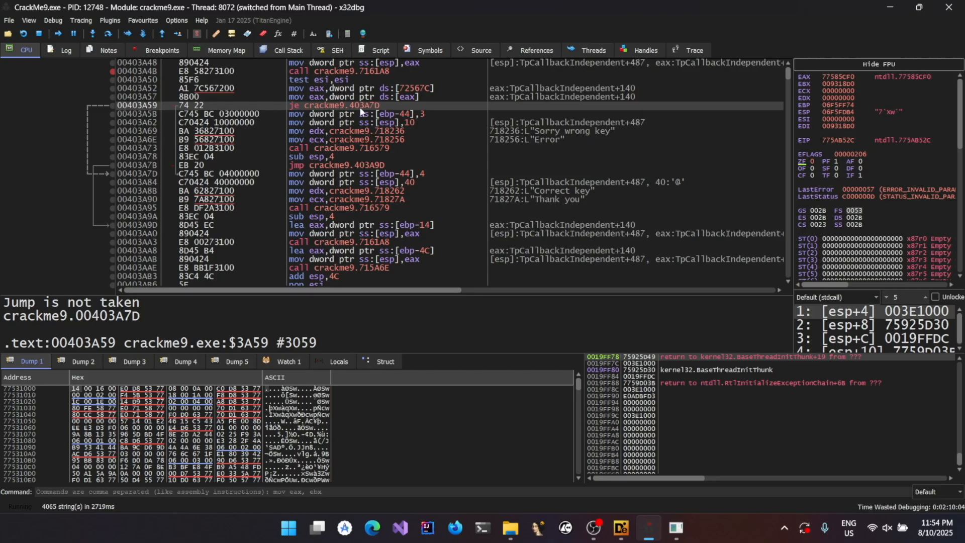
mouse_move(804, 161)
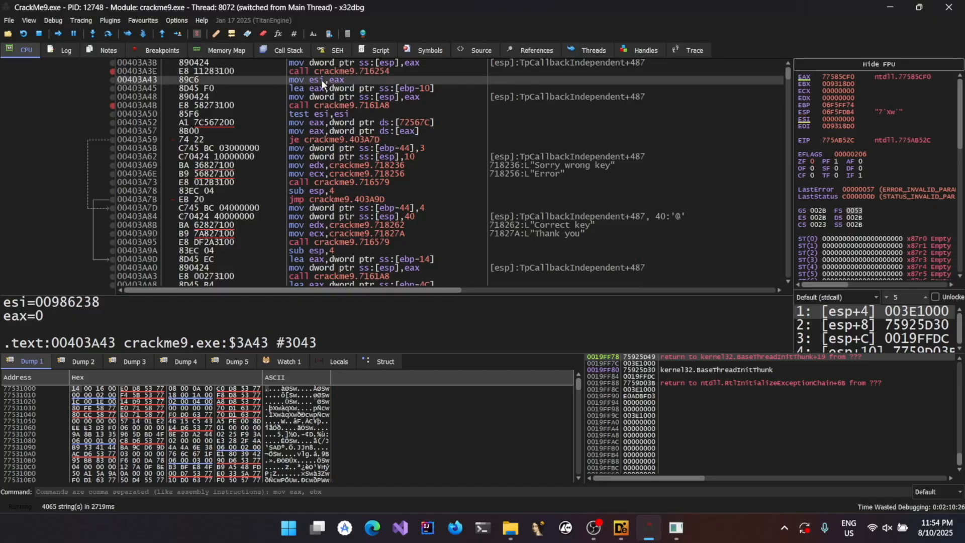
mouse_move(337, 87)
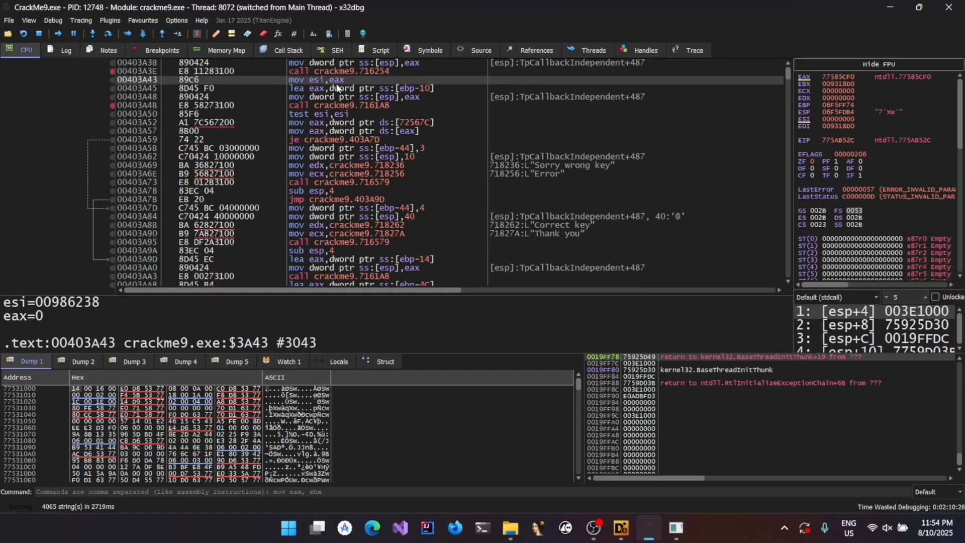
mouse_move(316, 86)
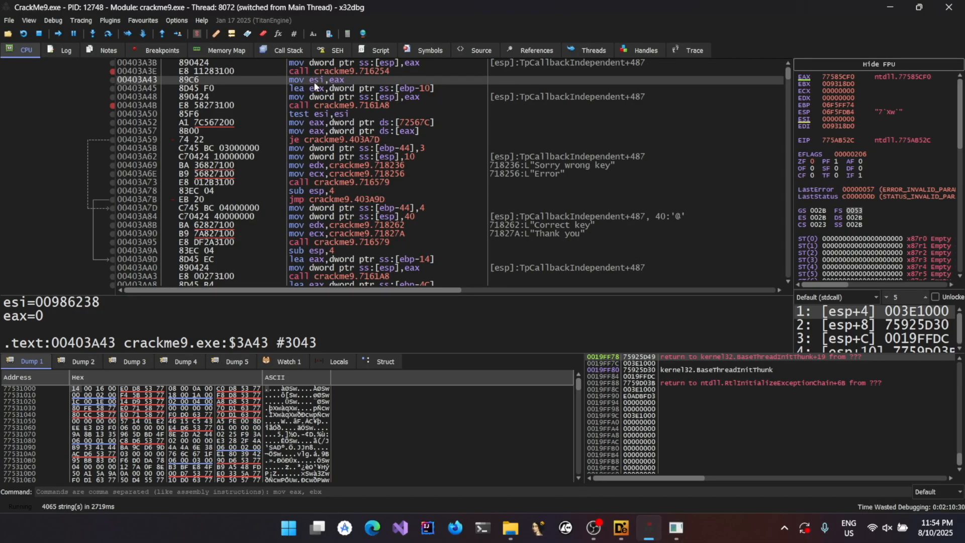
mouse_move(333, 71)
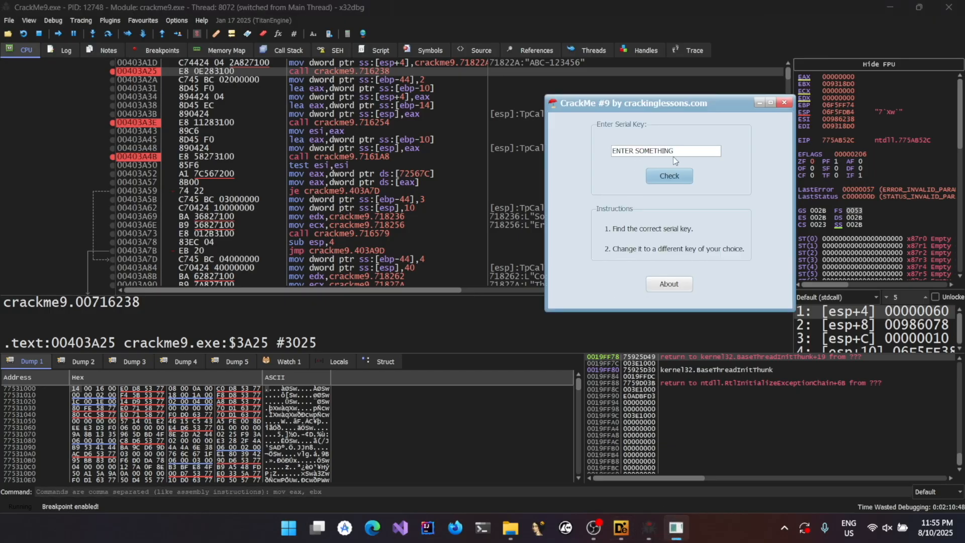
Submit the key, hit the breakpoint at 00403A25, and step over into the compare.
left_click(668, 176)
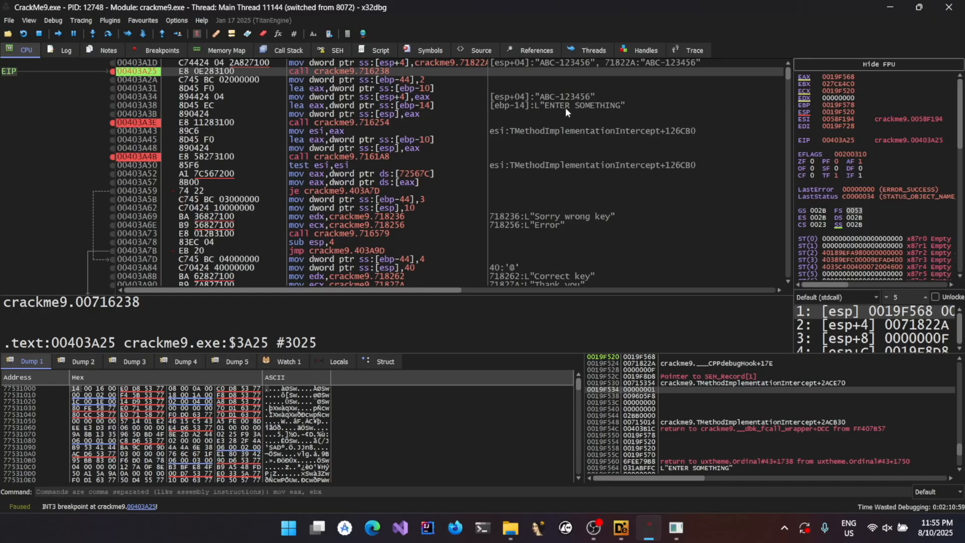
mouse_move(440, 135)
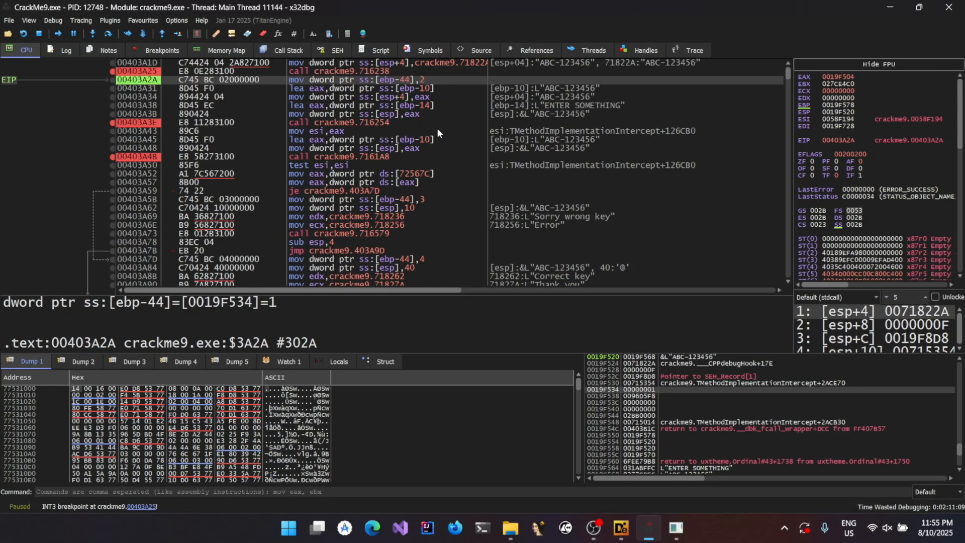
key("F8")
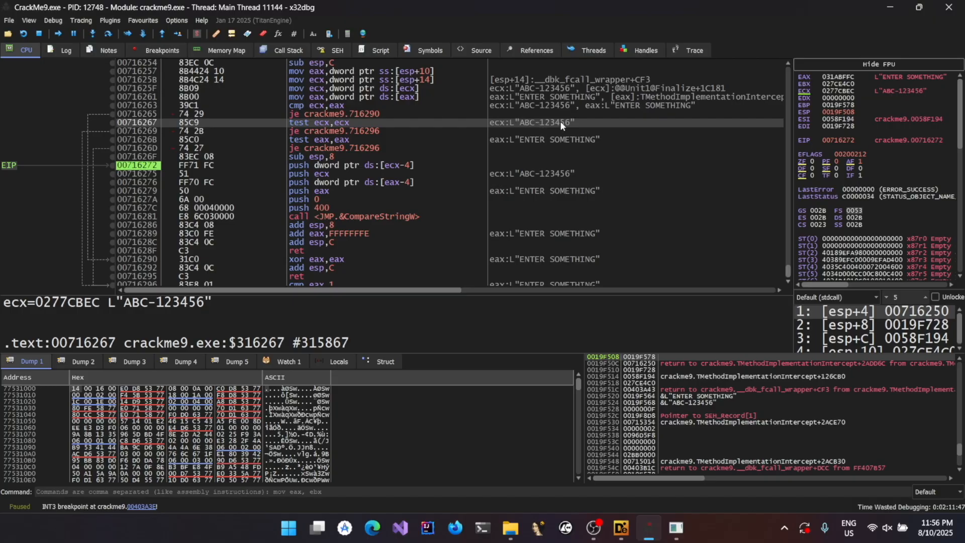
mouse_move(564, 127)
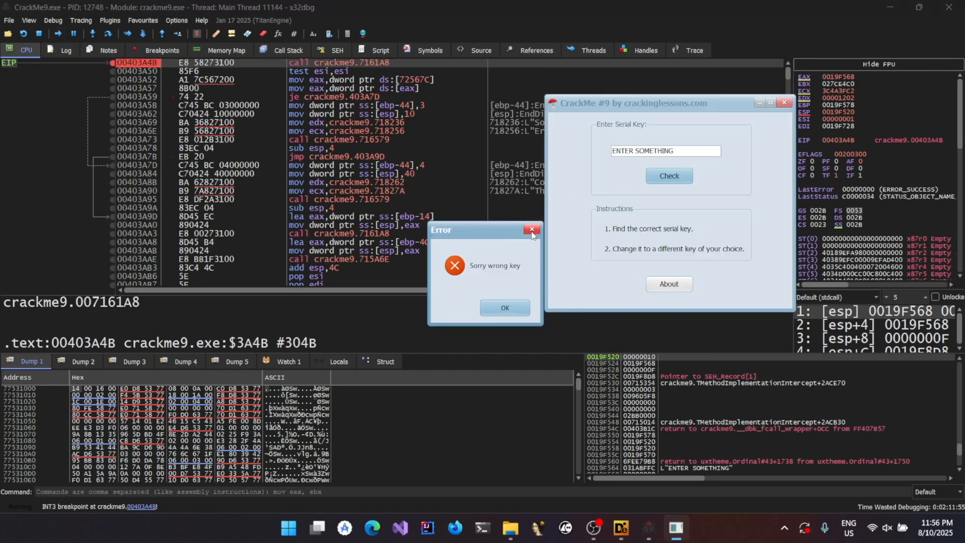
Dismiss the wrong-key error, submit ABC-123456, and close the Correct key message.
left_click(504, 307)
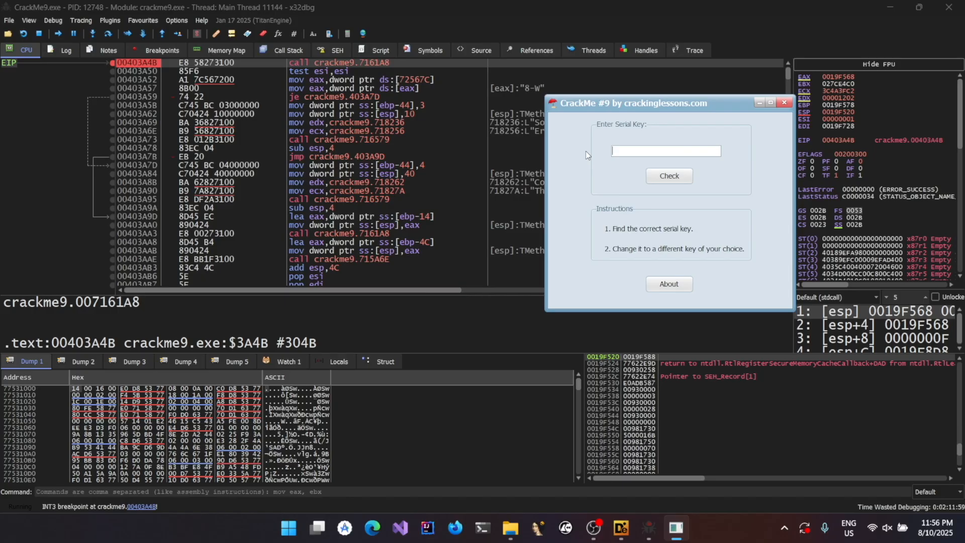
type("ABC-123")
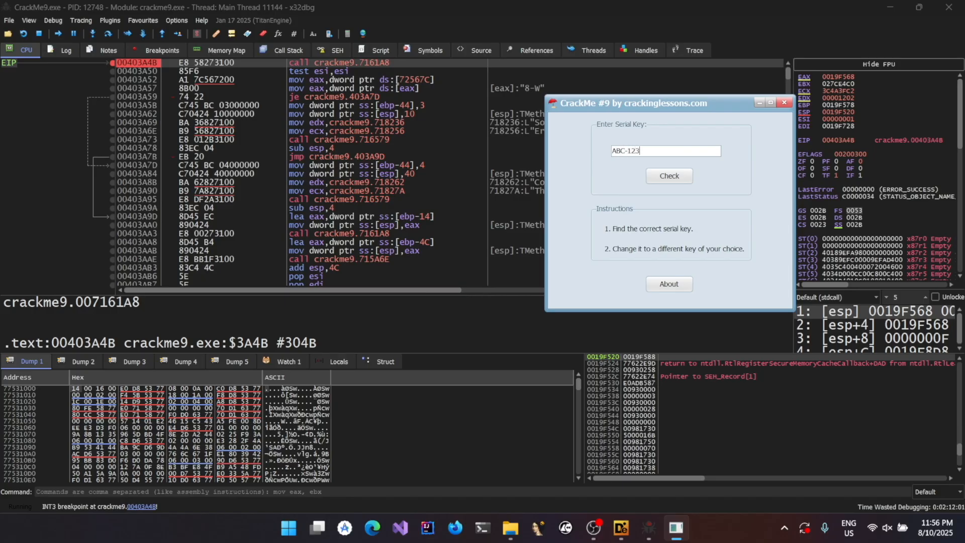
type("456")
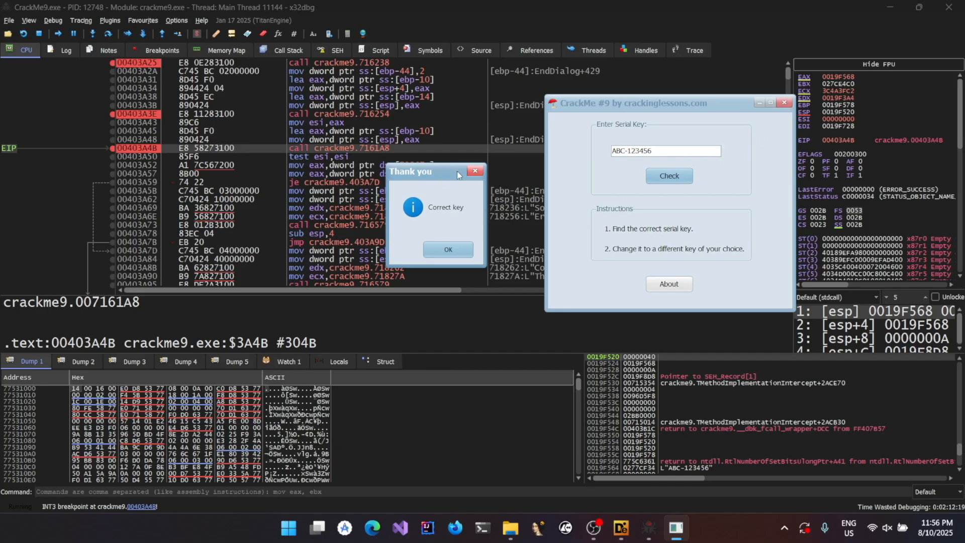
left_click(448, 249)
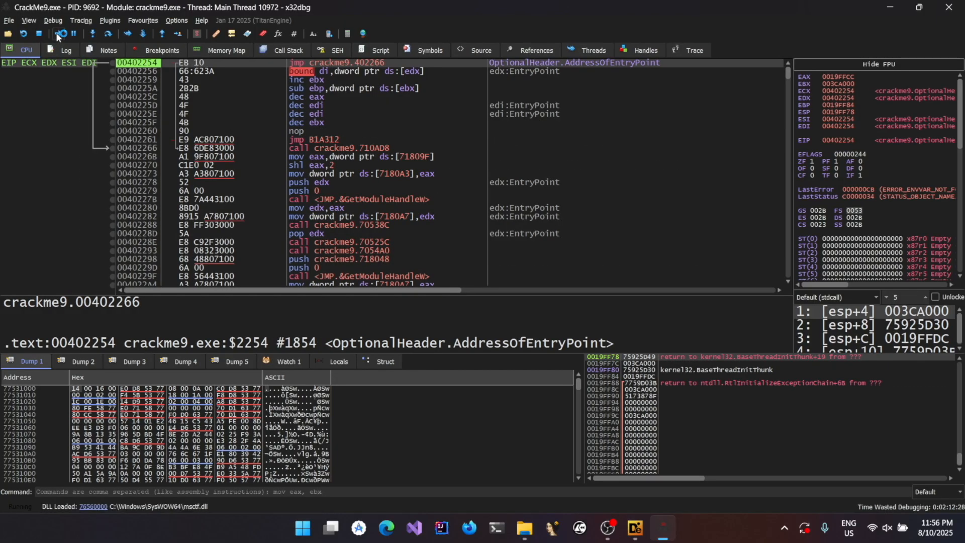
left_click(59, 33)
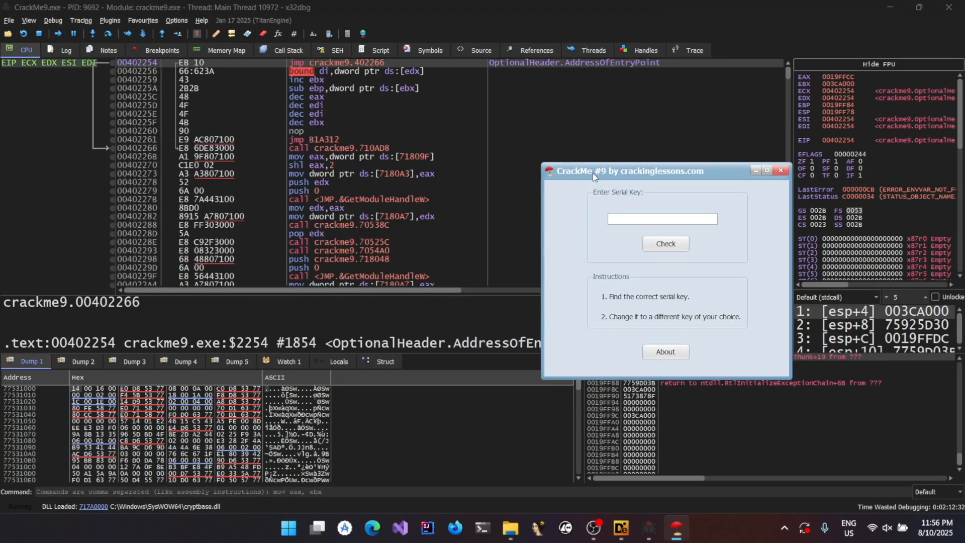
type("ABC-1")
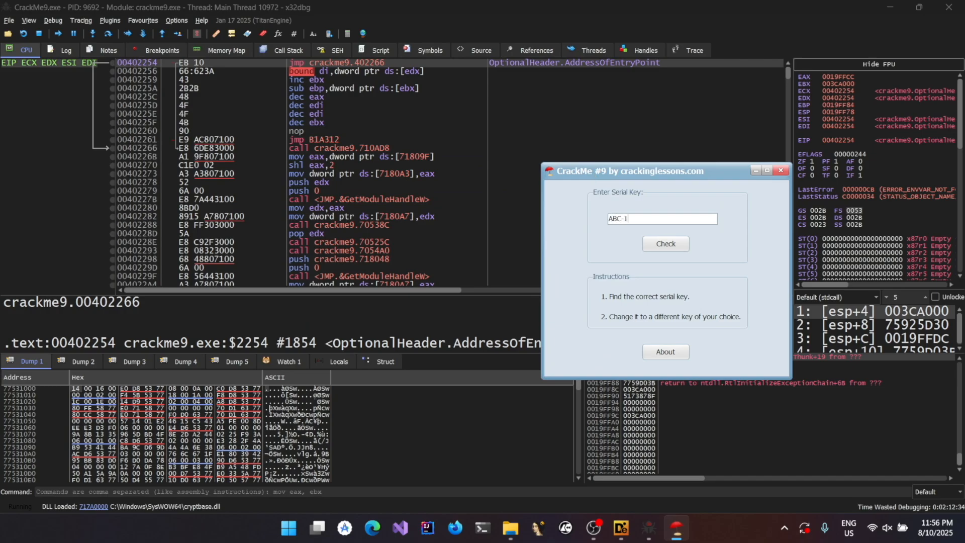
type("23456")
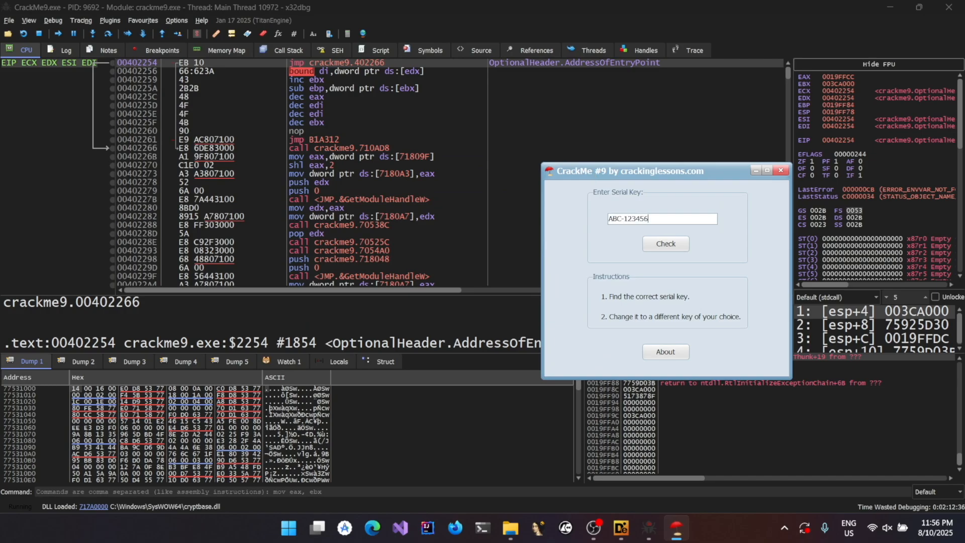
left_click(80, 34)
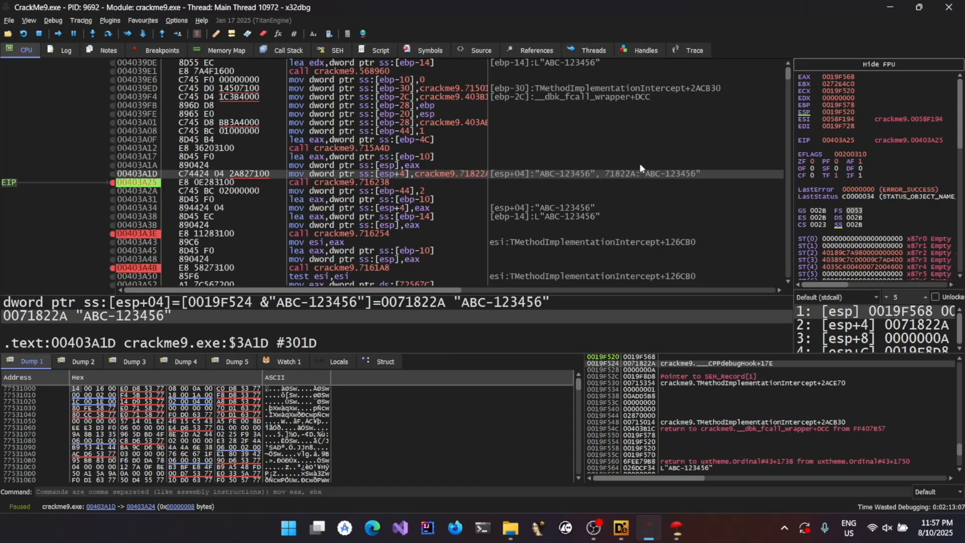
mouse_move(631, 175)
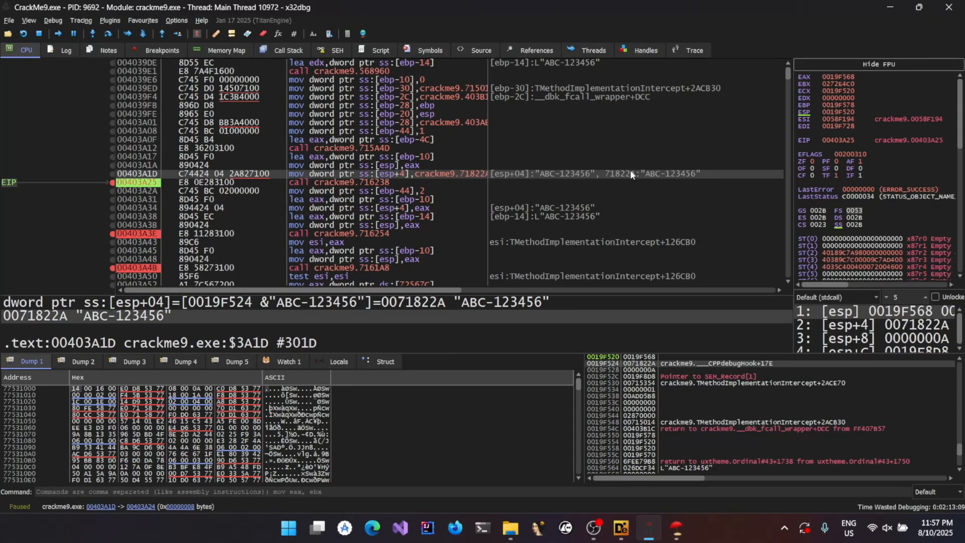
mouse_move(157, 439)
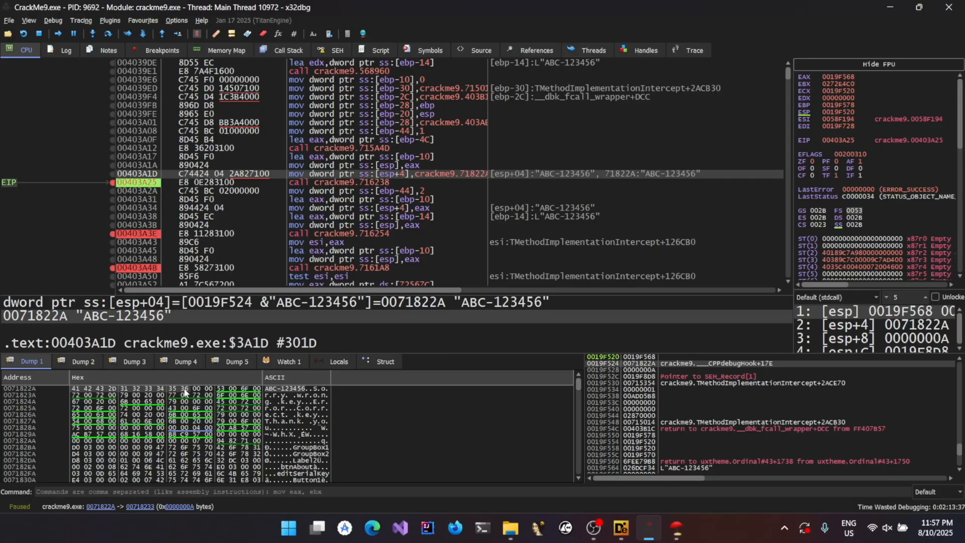
mouse_move(306, 391)
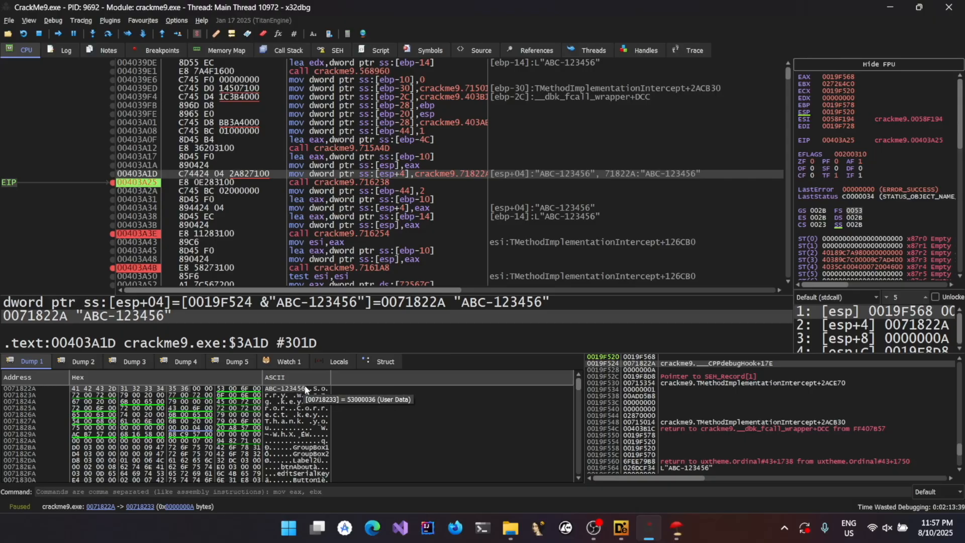
Binary-edit the ABC-123456 bytes in Dump 1, entering ccc-strstr as ASCII.
right_click(153, 182)
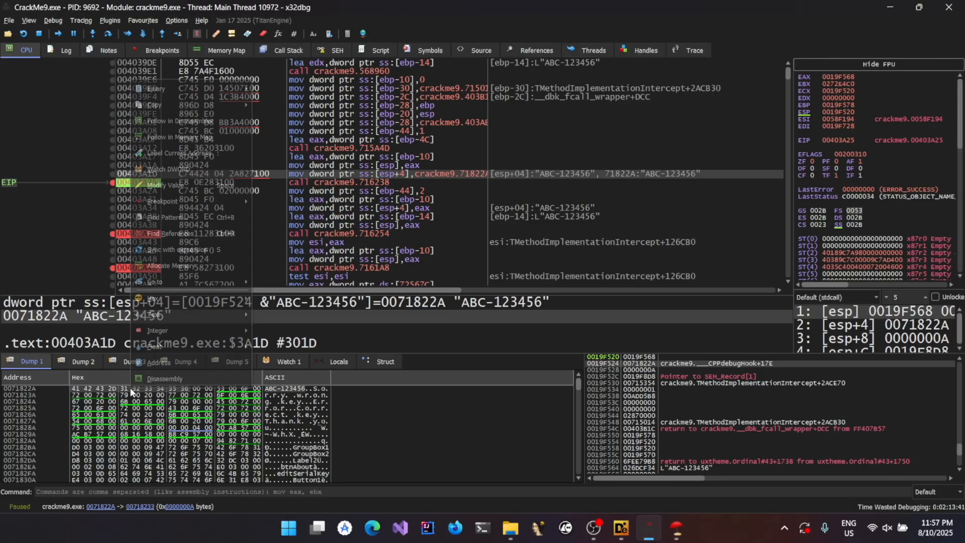
left_click(156, 88)
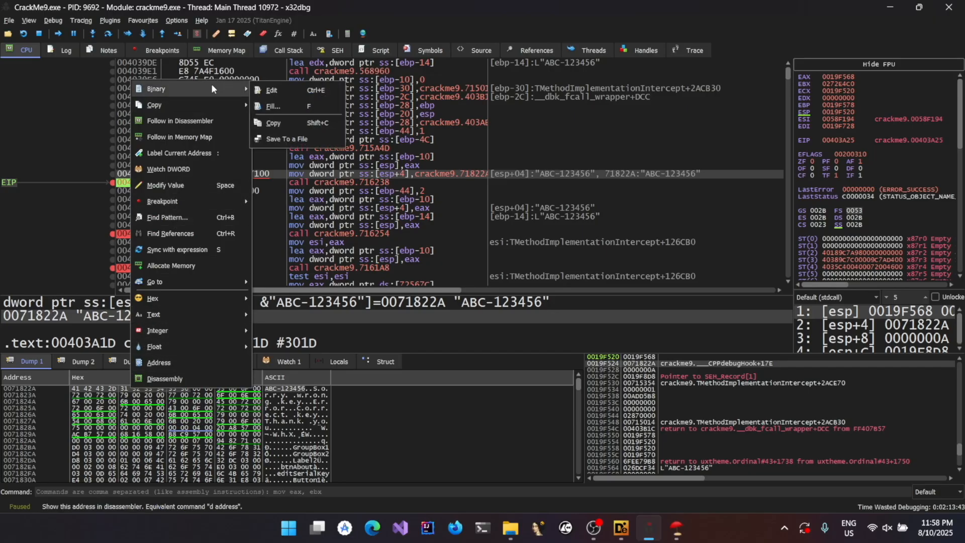
left_click(271, 90)
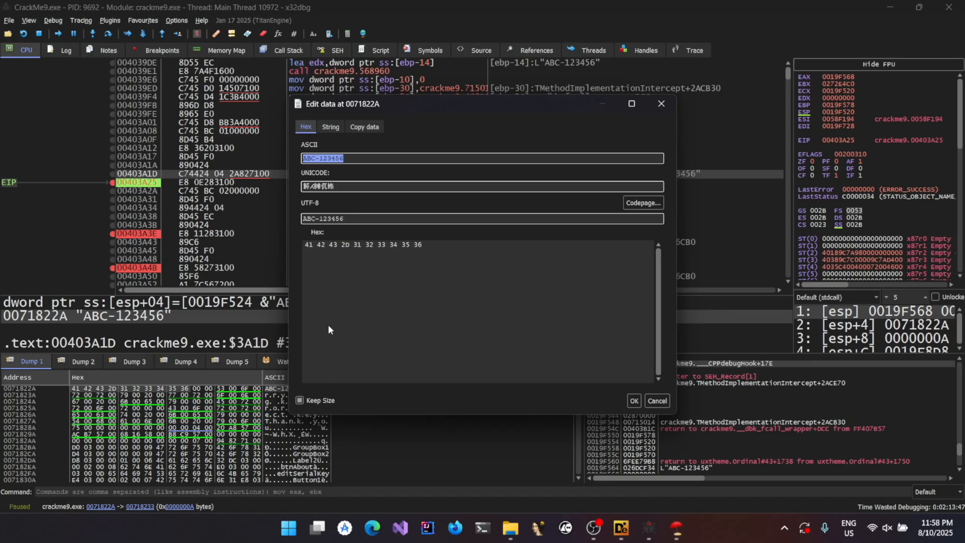
type("c")
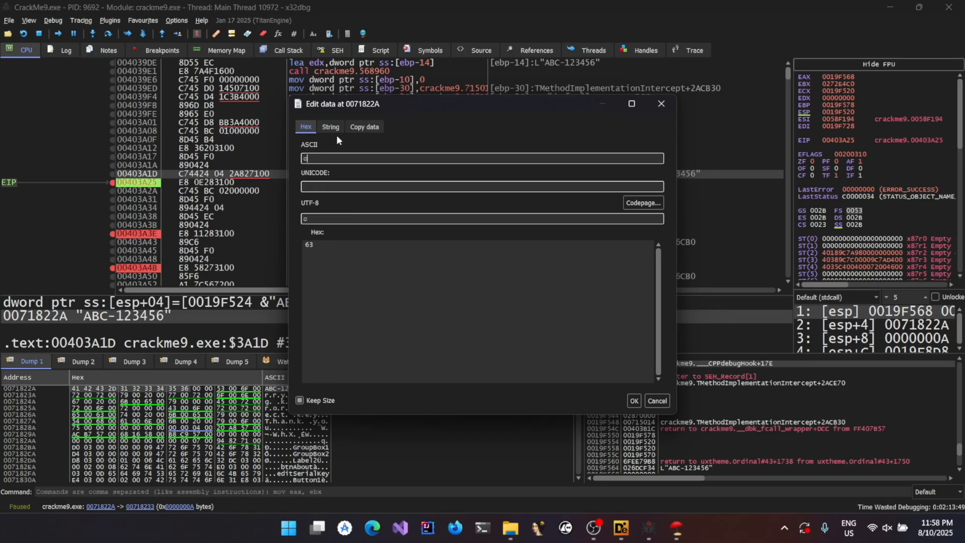
type("cc-")
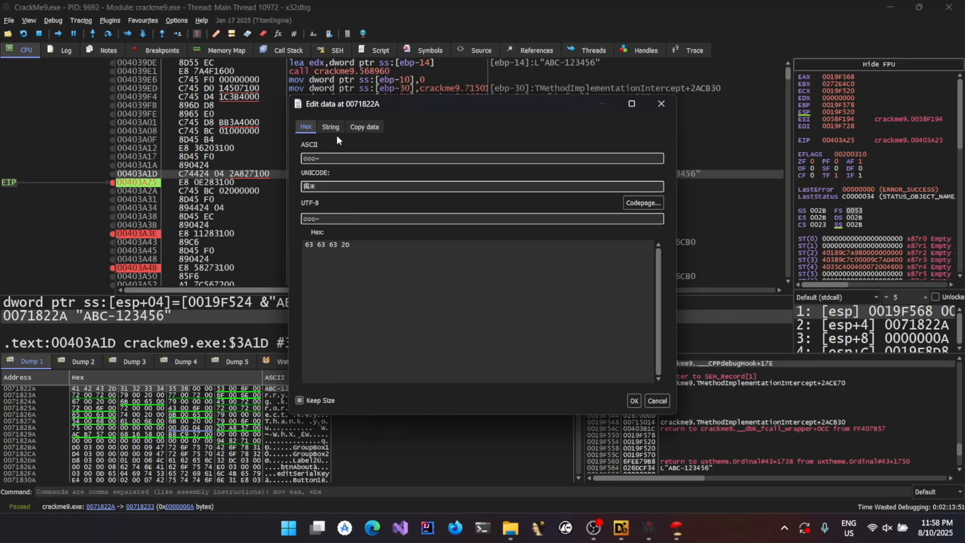
type("strstr")
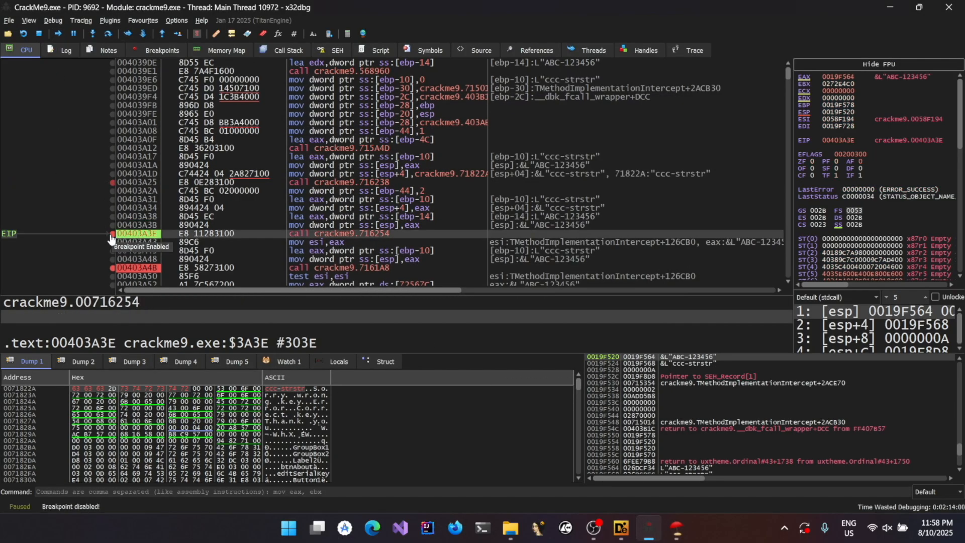
Disable the 00403A3E breakpoint, then submit ccc-strstr and get the Correct key Thank you message.
left_click(57, 33)
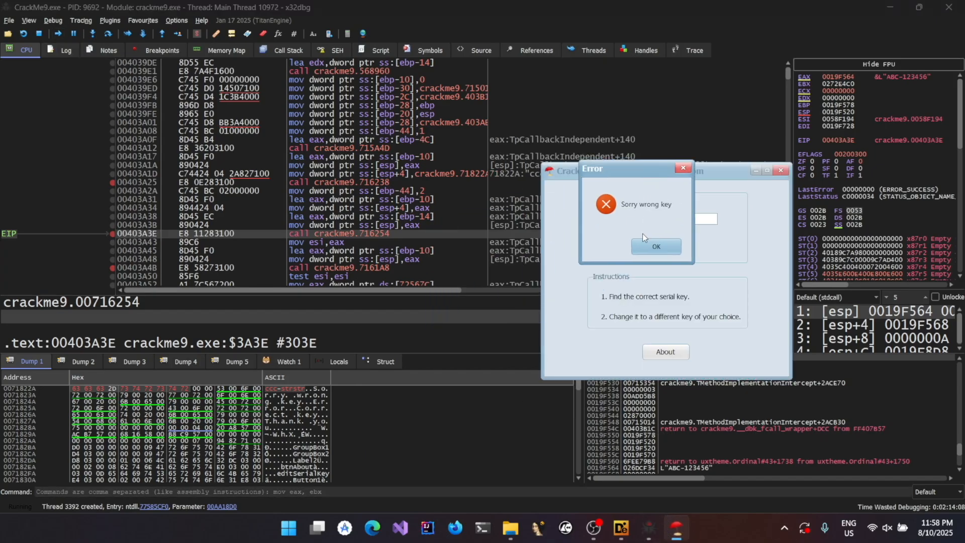
left_click(655, 247)
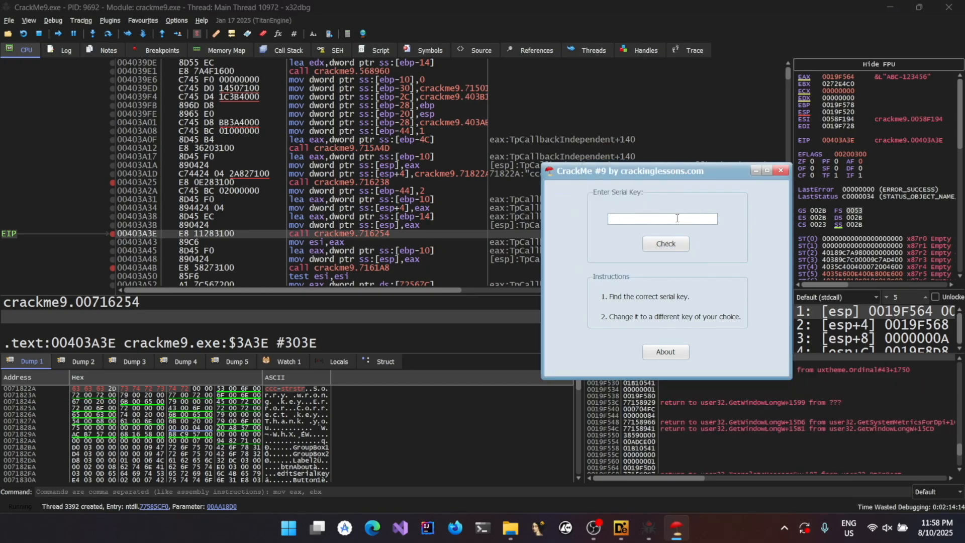
type("ccc-strstr")
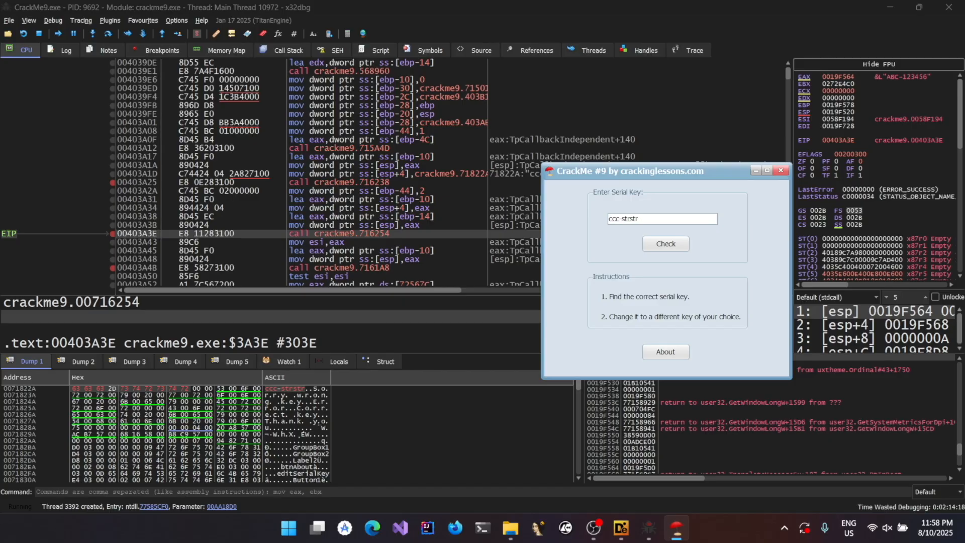
left_click(666, 243)
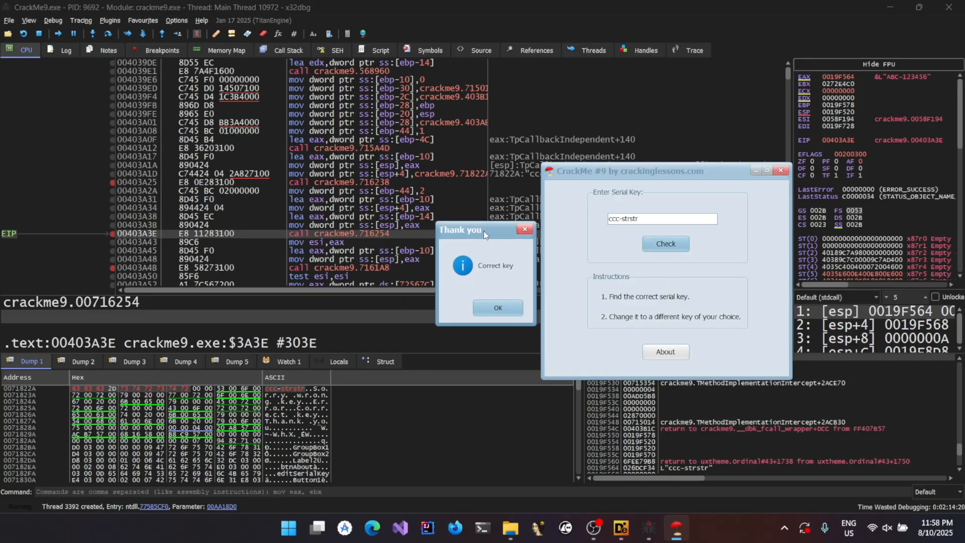
left_click_drag(458, 229, 513, 89)
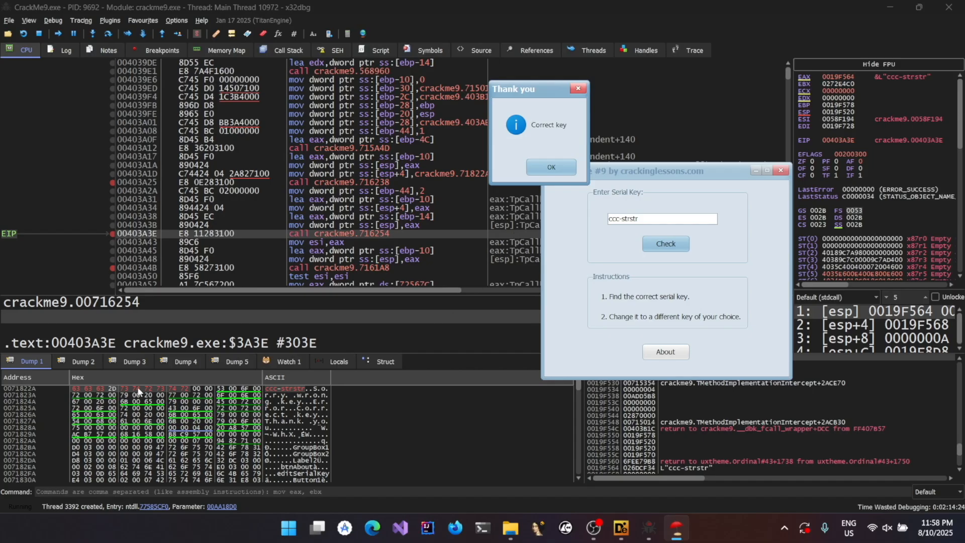
mouse_move(131, 398)
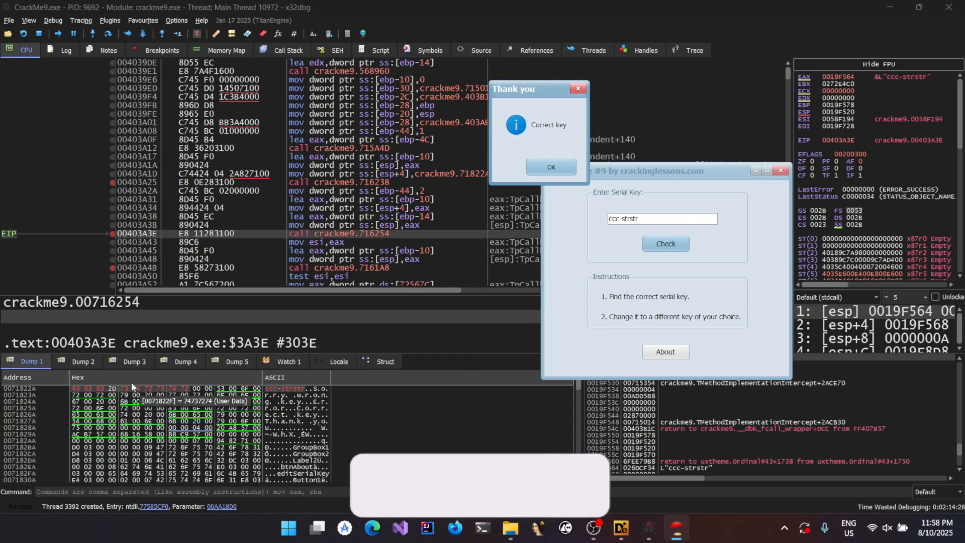